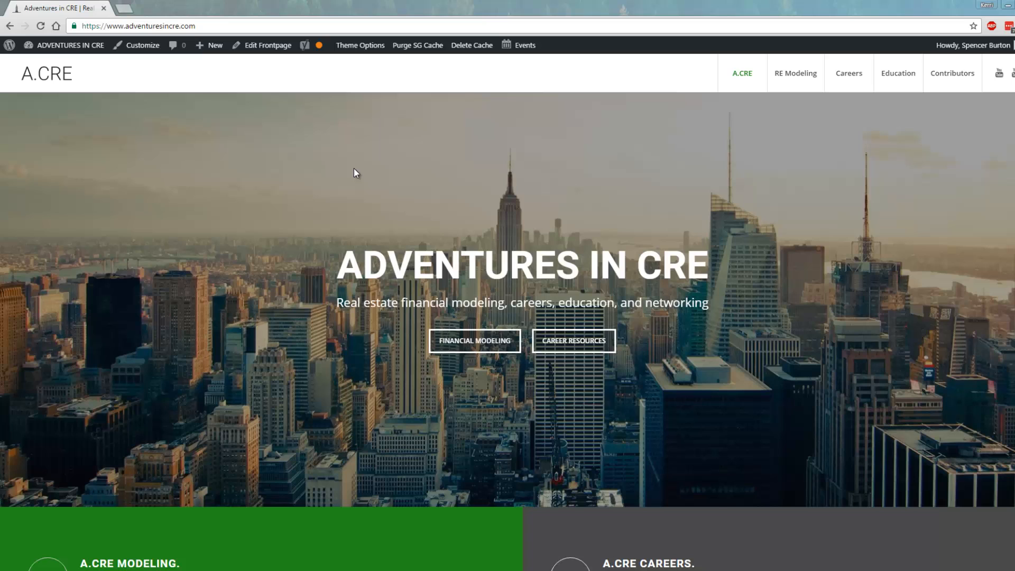
{"action": "mouse_move", "coordinate": [479, 244]}
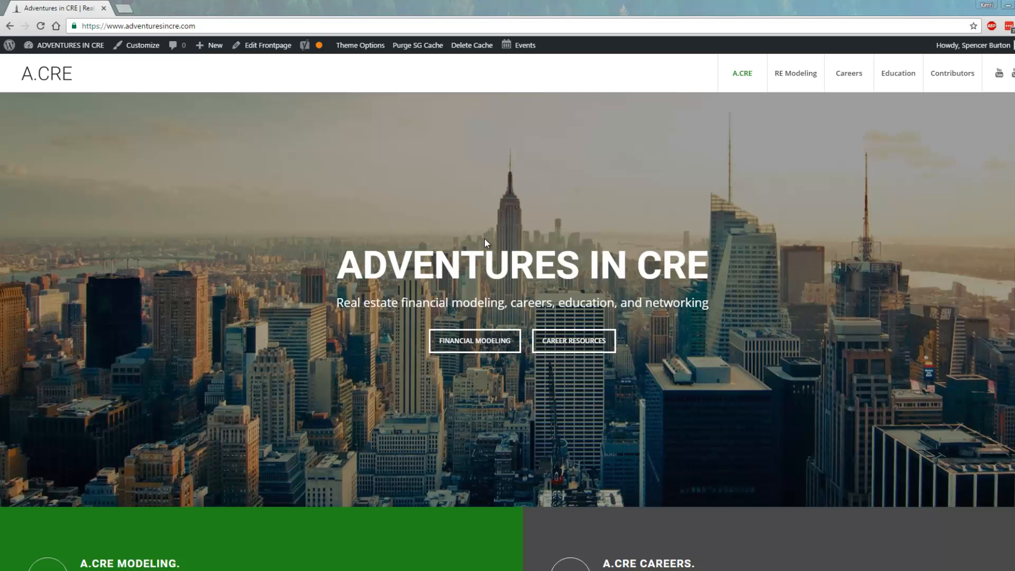
{"action": "mouse_move", "coordinate": [697, 192]}
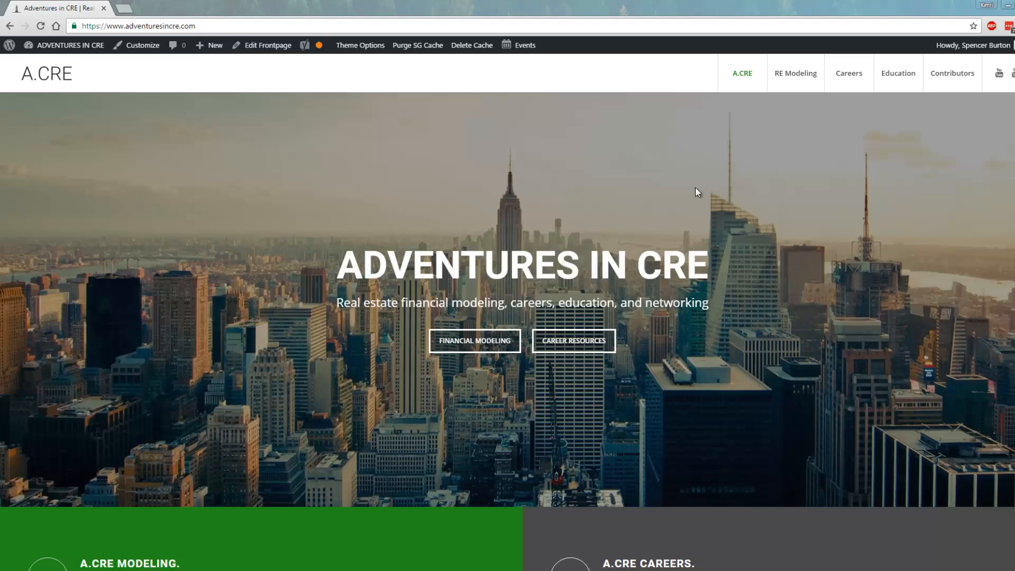
Scroll the Adventures in CRE homepage down and choose 'Download a Model' under the model library
{"action": "scroll", "scroll_direction": "down", "scroll_amount": 3}
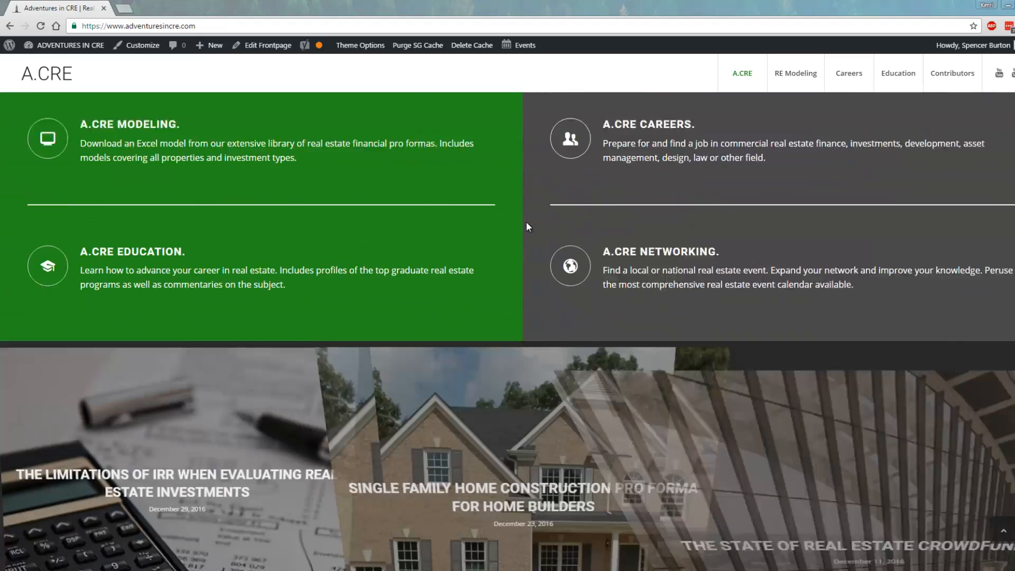
{"action": "scroll", "scroll_direction": "down", "scroll_amount": 3}
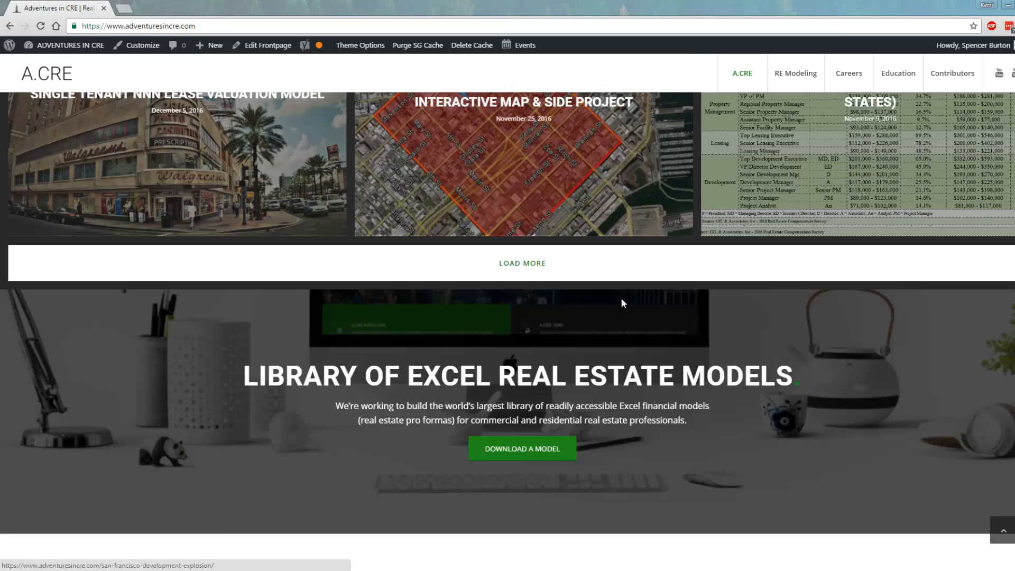
{"action": "scroll", "scroll_direction": "down", "scroll_amount": 3}
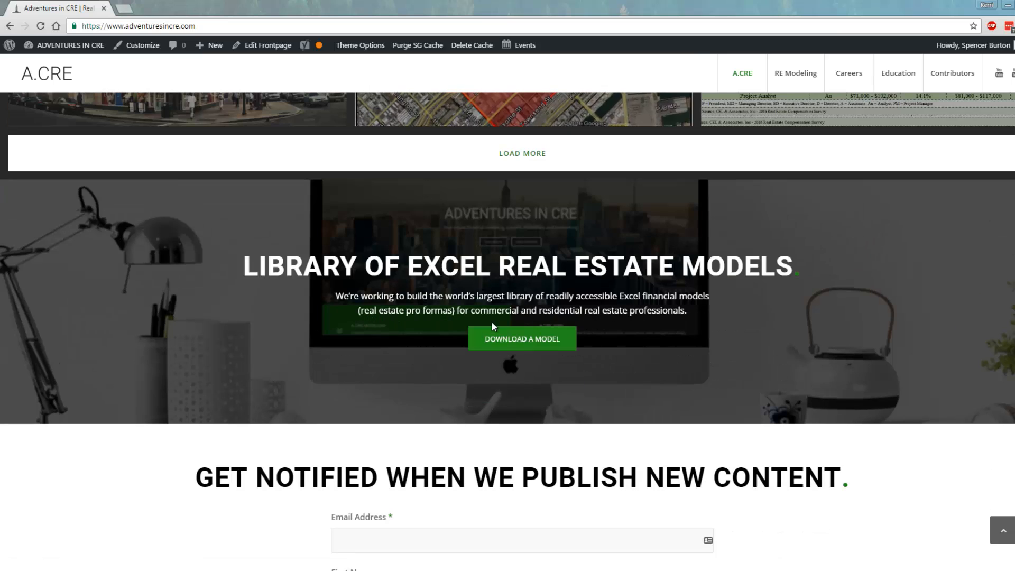
{"action": "left_click", "coordinate": [521, 338]}
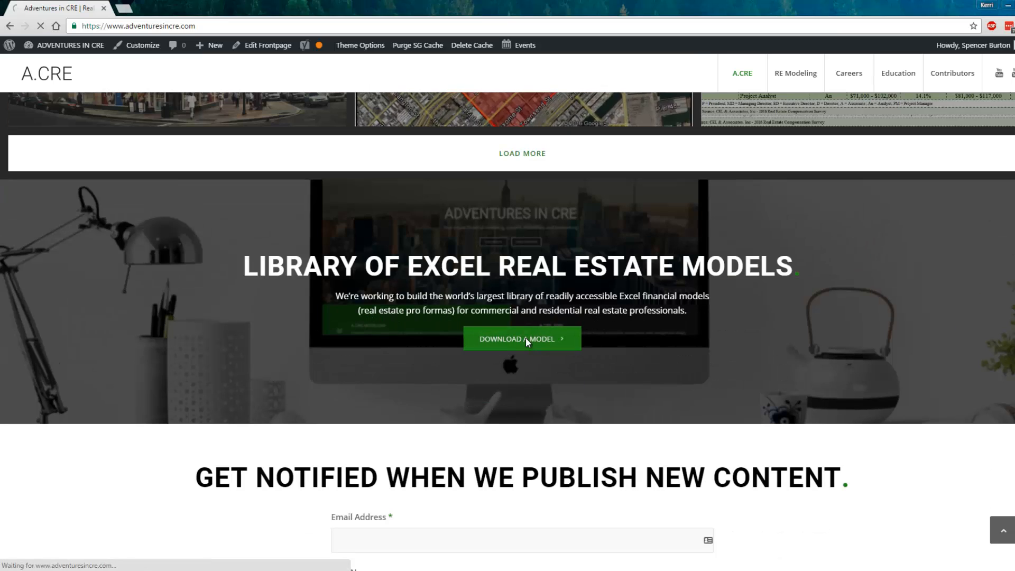
Filter the library to Land Development and open the Residential Land Development Pro Forma post
{"action": "left_click", "coordinate": [521, 339]}
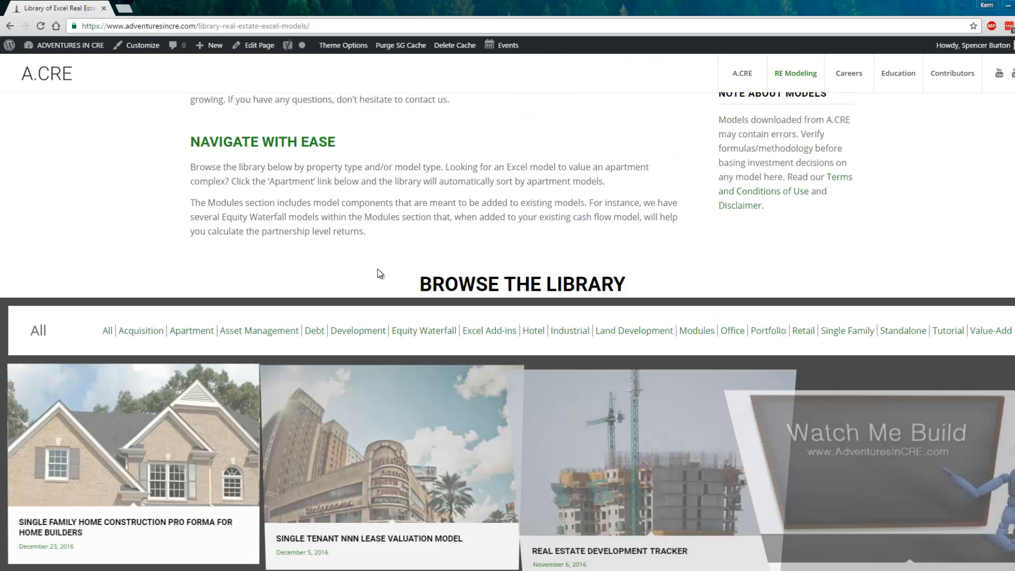
{"action": "scroll", "scroll_direction": "down", "scroll_amount": 3}
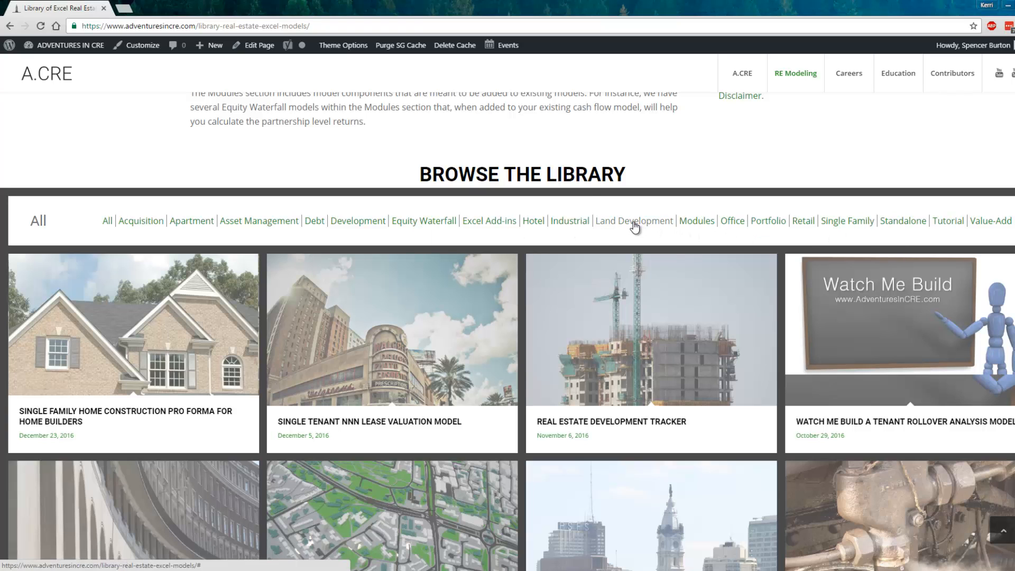
{"action": "left_click", "coordinate": [634, 220]}
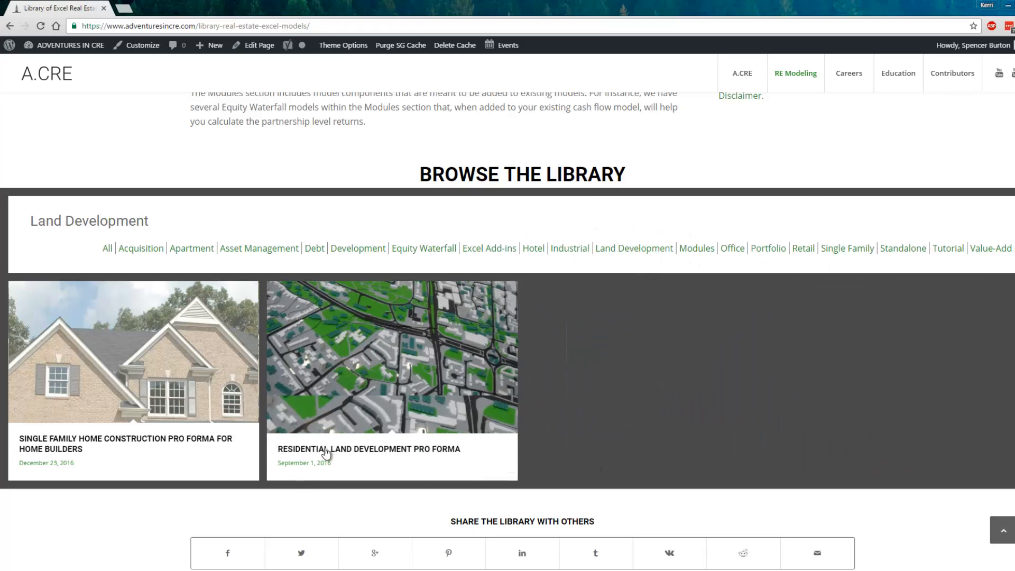
{"action": "left_click", "coordinate": [368, 448]}
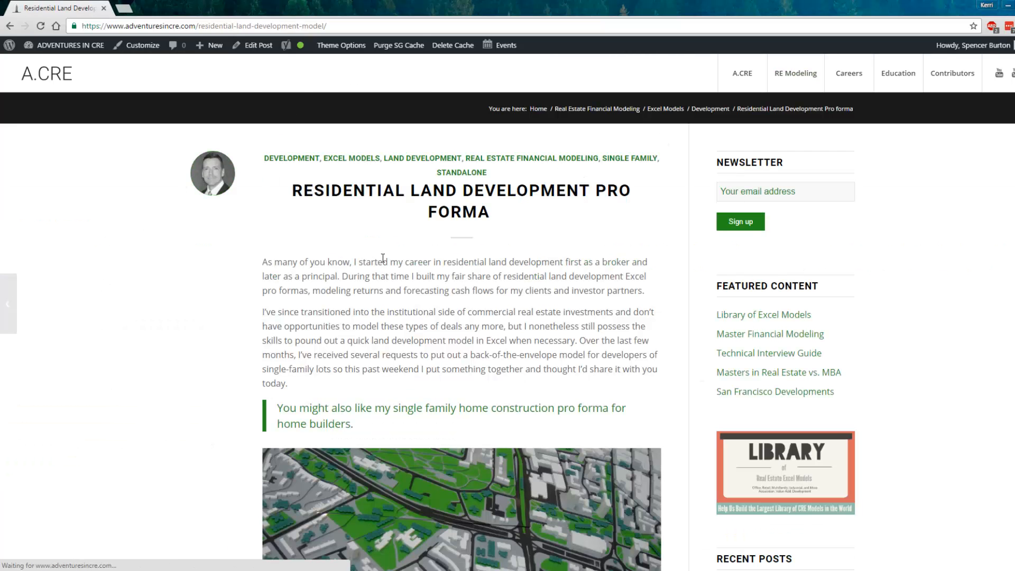
{"action": "scroll", "scroll_direction": "down", "scroll_amount": 3}
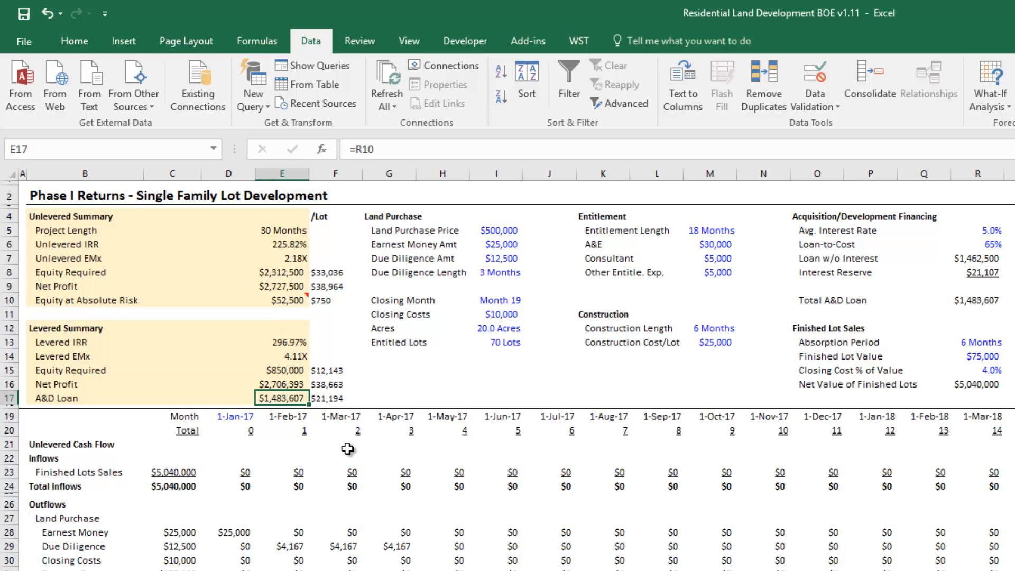
{"action": "left_click", "coordinate": [72, 216]}
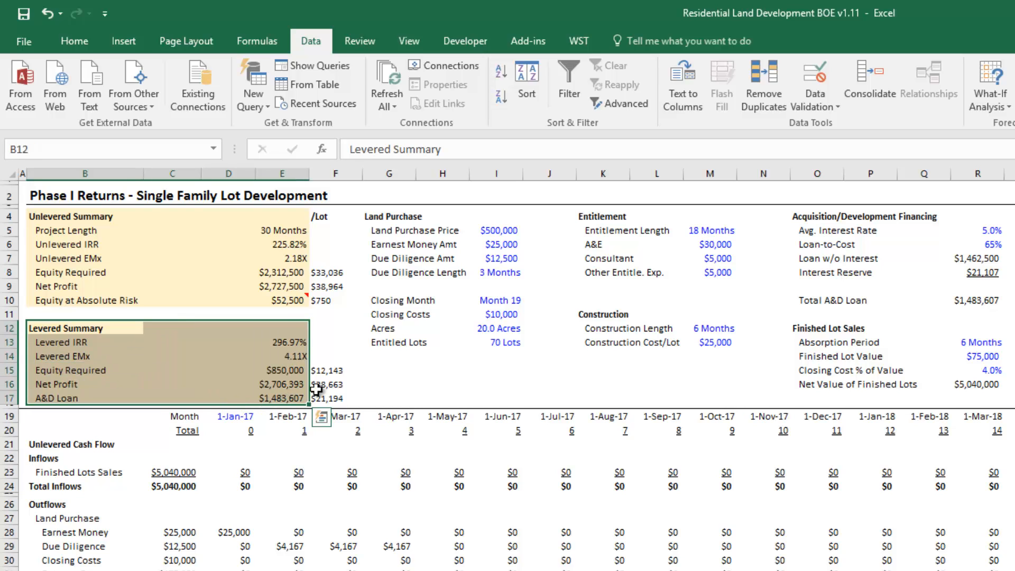
{"action": "left_click", "coordinate": [495, 314]}
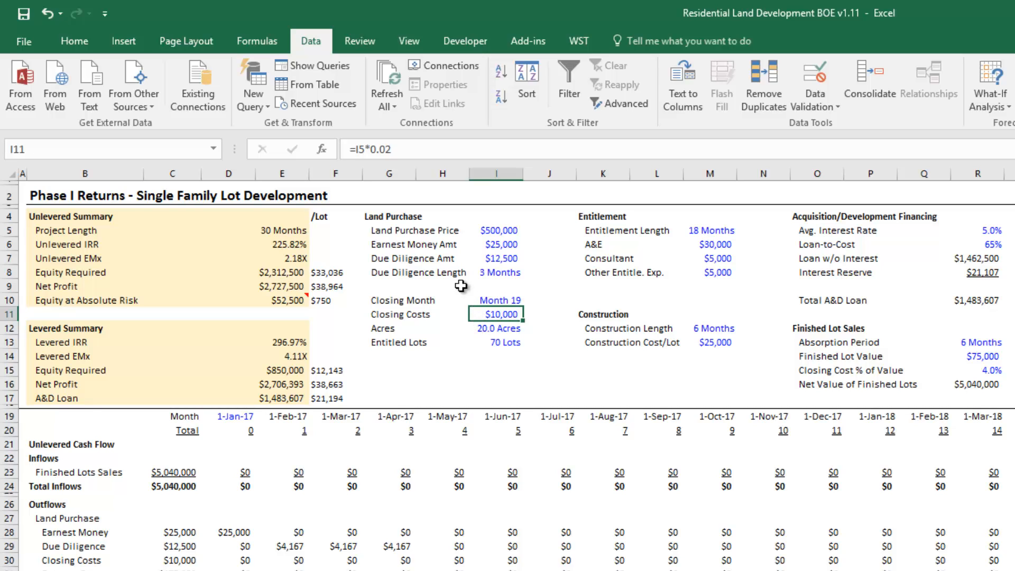
{"action": "left_click", "coordinate": [499, 342]}
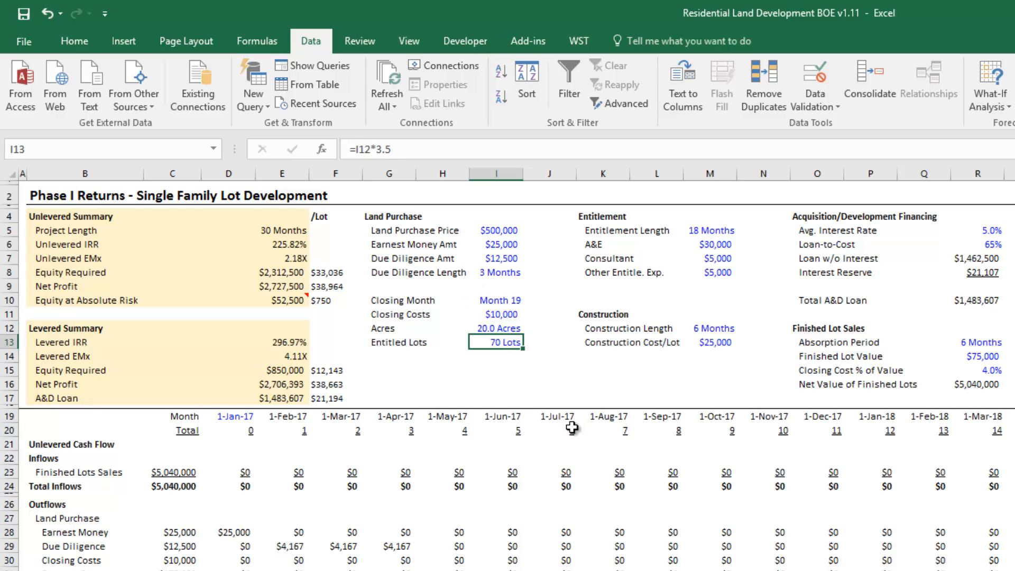
{"action": "left_click", "coordinate": [497, 328]}
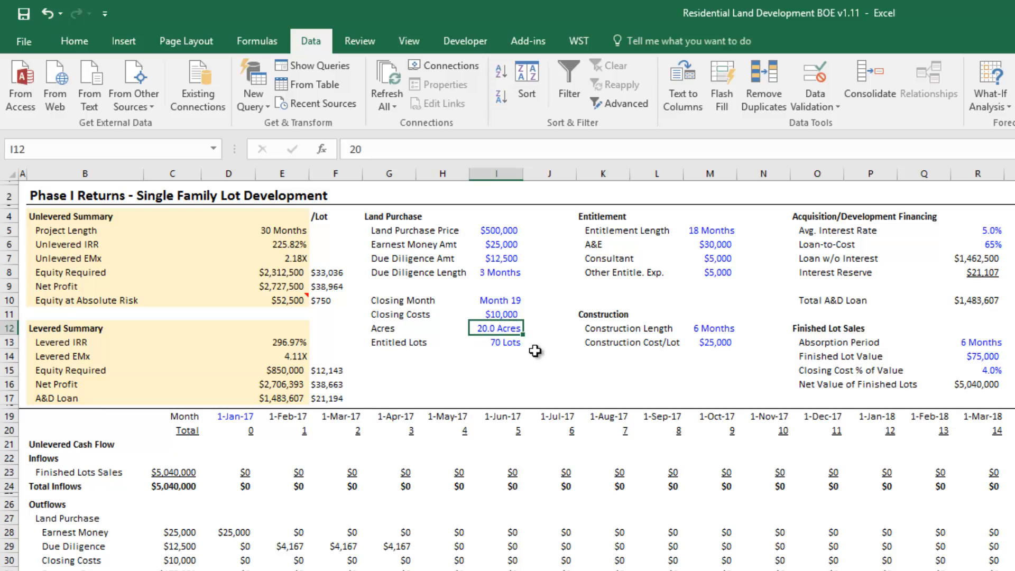
{"action": "left_click", "coordinate": [497, 343]}
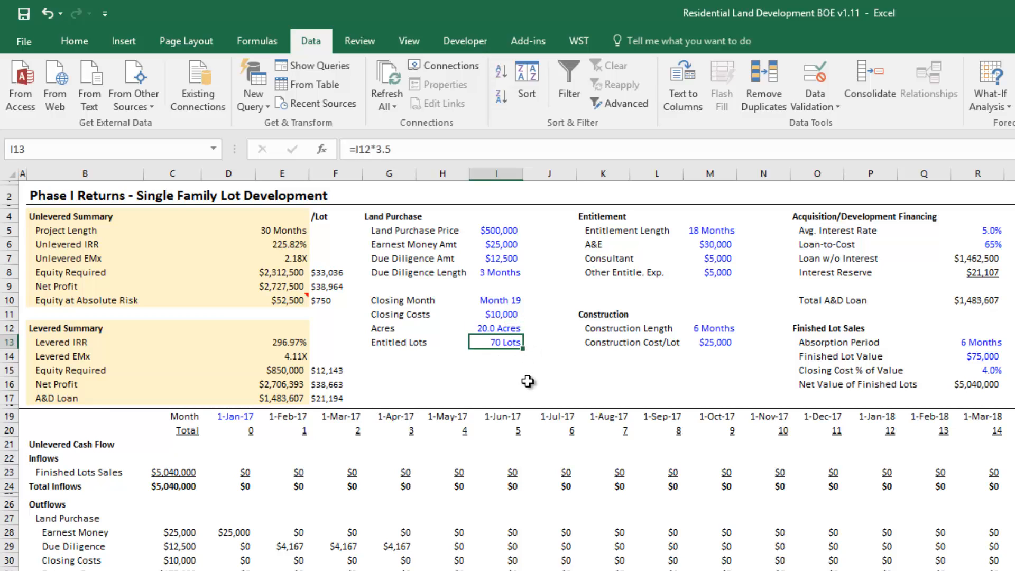
{"action": "left_click", "coordinate": [498, 314]}
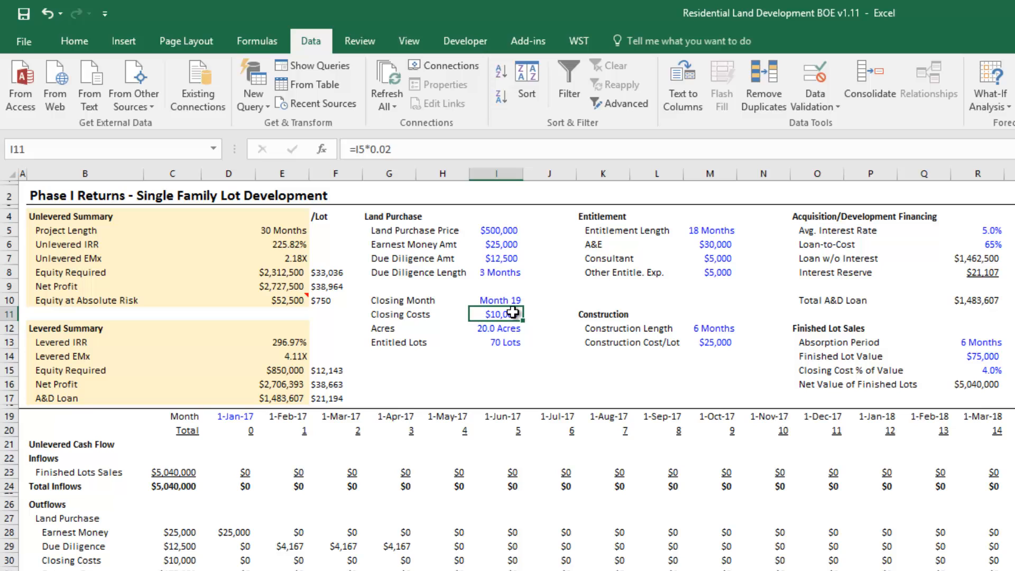
{"action": "mouse_move", "coordinate": [518, 330]}
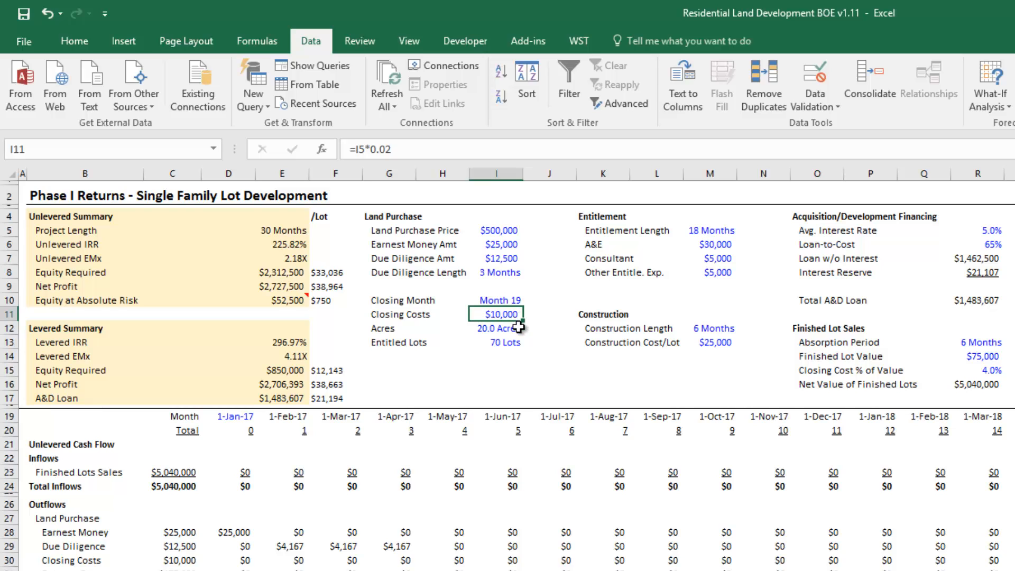
{"action": "left_click", "coordinate": [499, 230]}
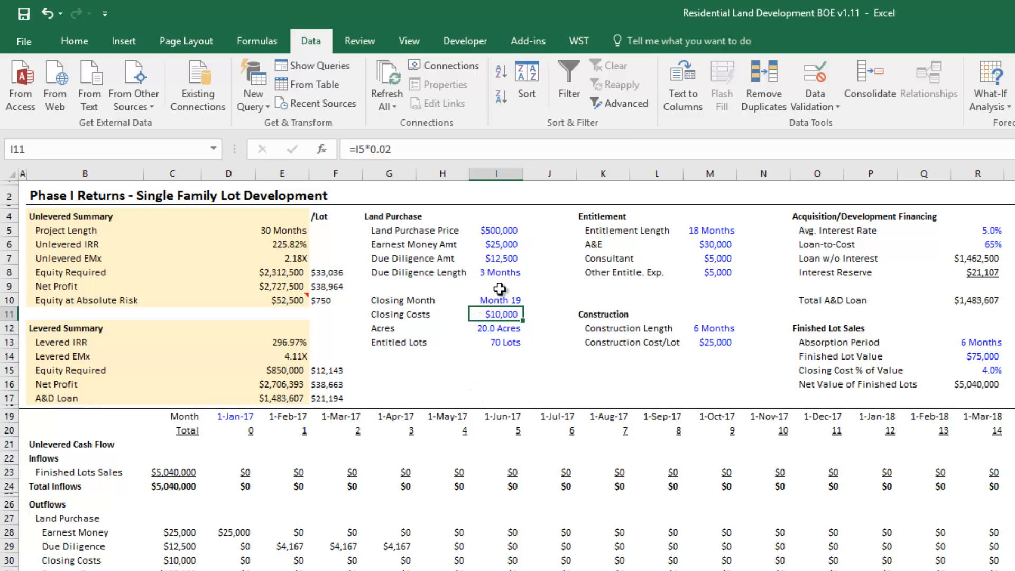
{"action": "left_click", "coordinate": [498, 272]}
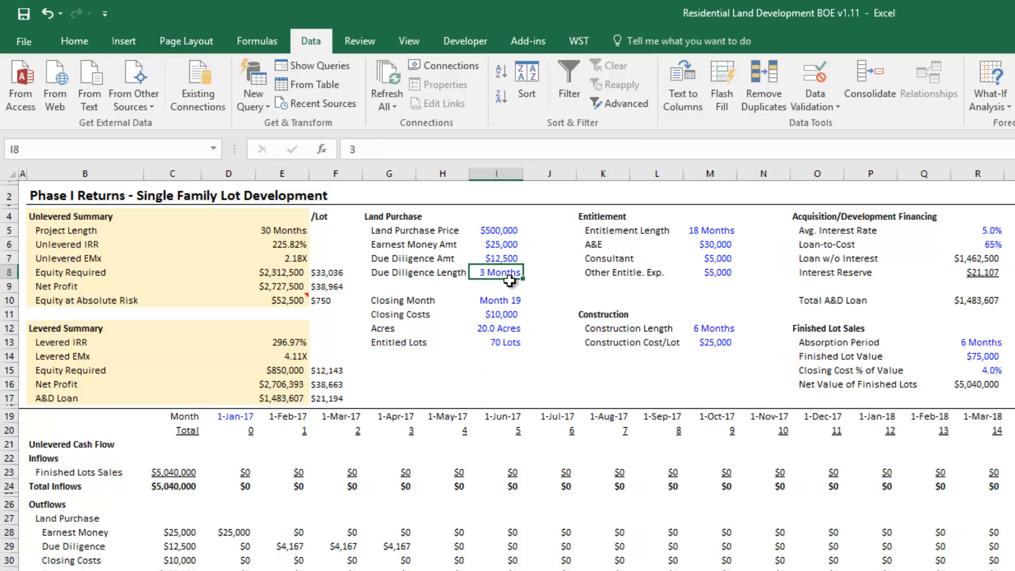
{"action": "left_click", "coordinate": [499, 258]}
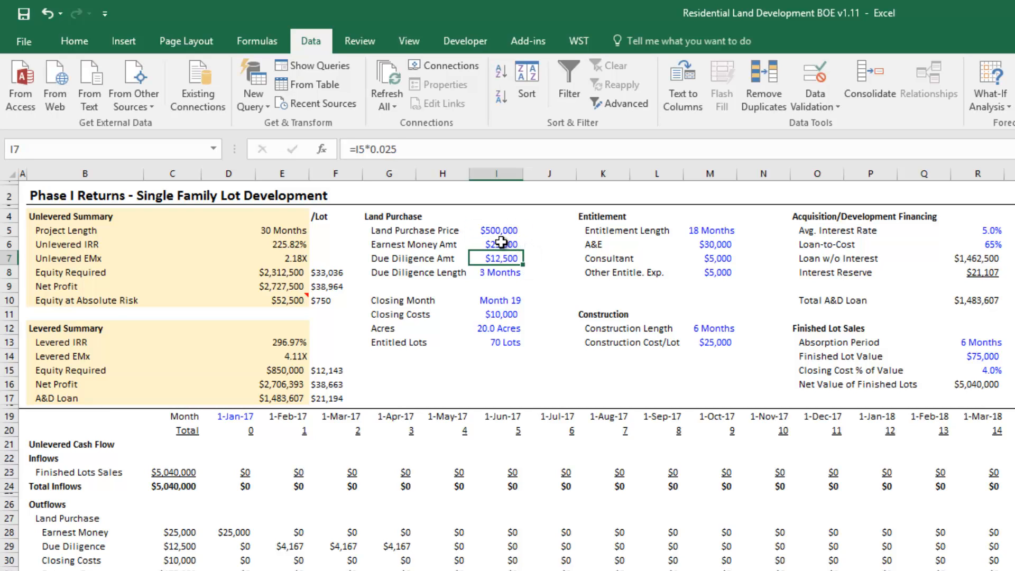
{"action": "type", "text": "=I5*0.05"}
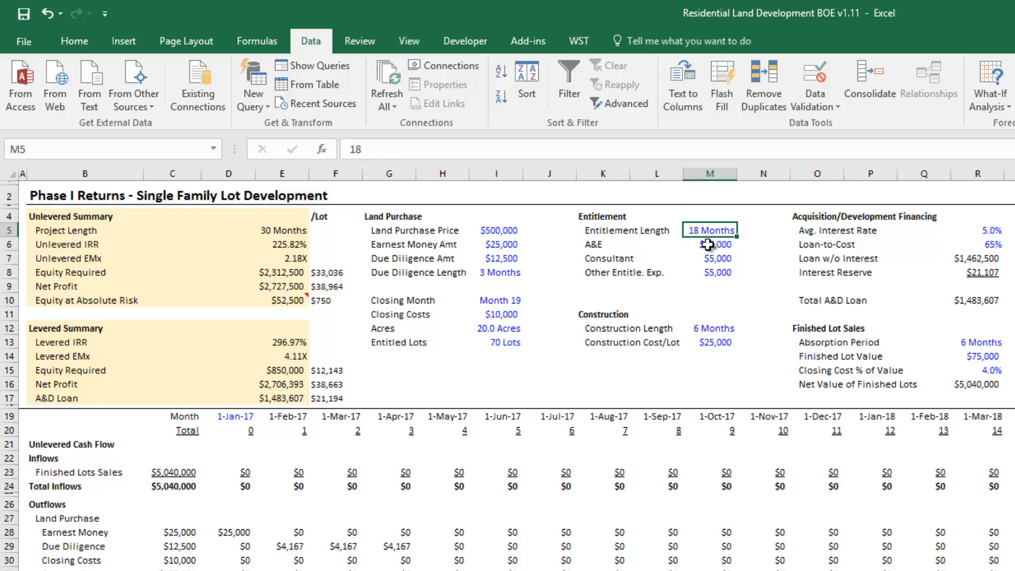
{"action": "left_click", "coordinate": [709, 244]}
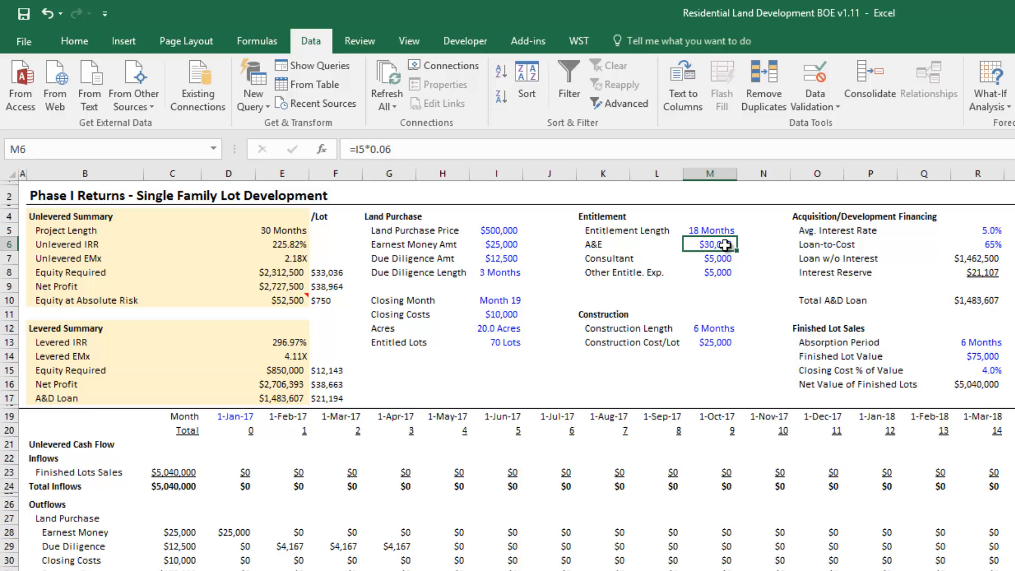
{"action": "left_click", "coordinate": [710, 259]}
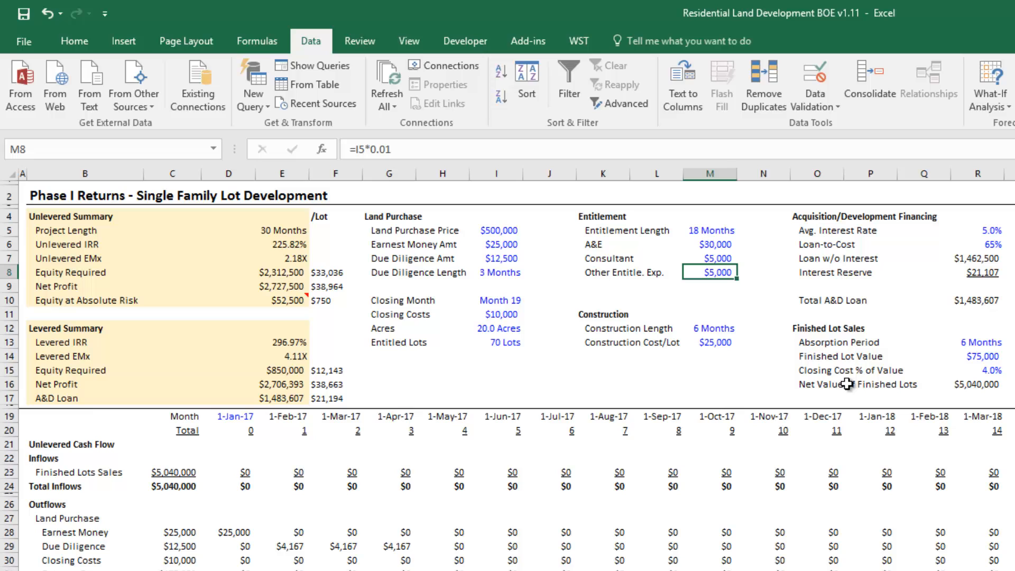
{"action": "left_click", "coordinate": [497, 229]}
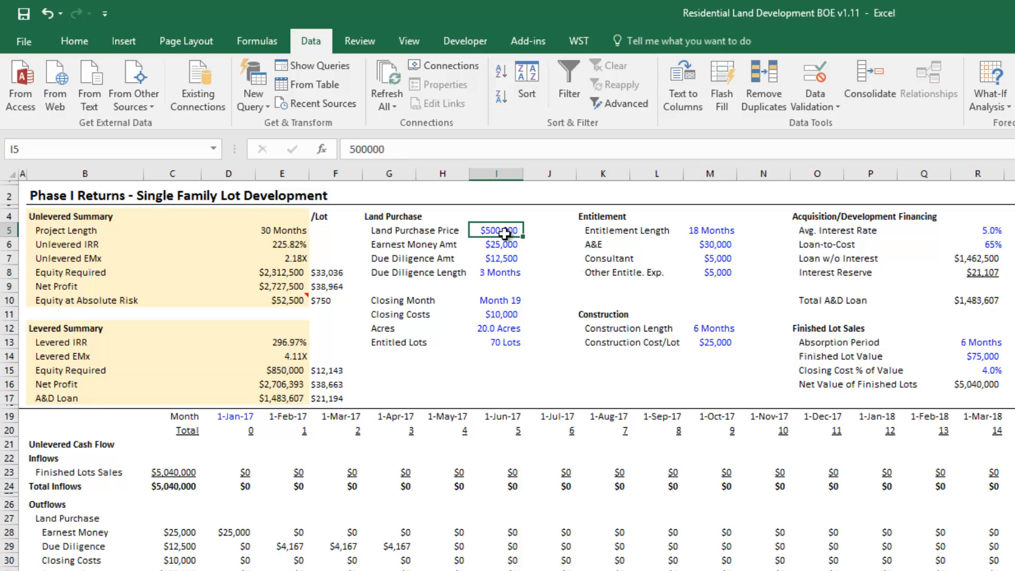
{"action": "mouse_move", "coordinate": [703, 288]}
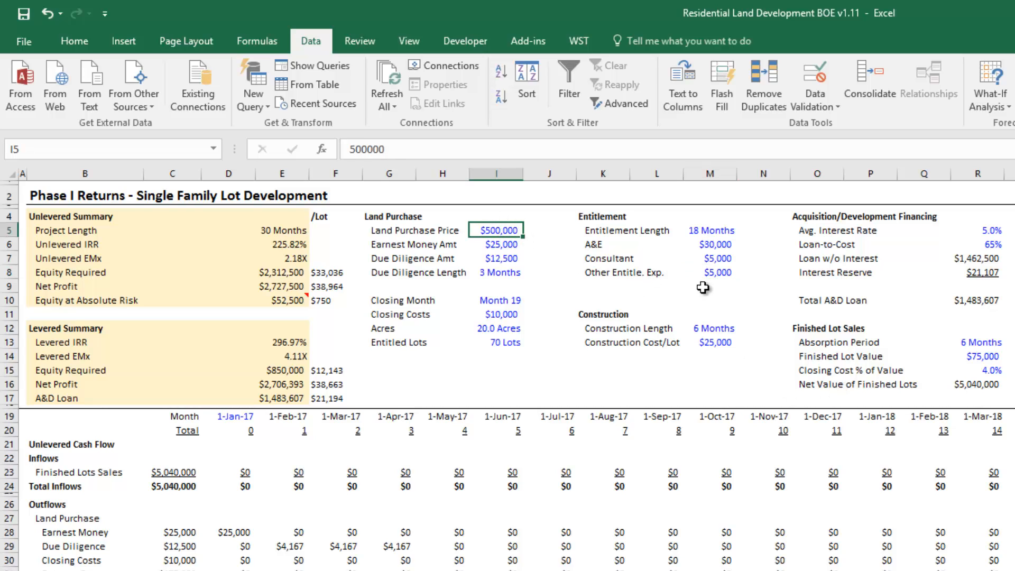
{"action": "left_click", "coordinate": [709, 328]}
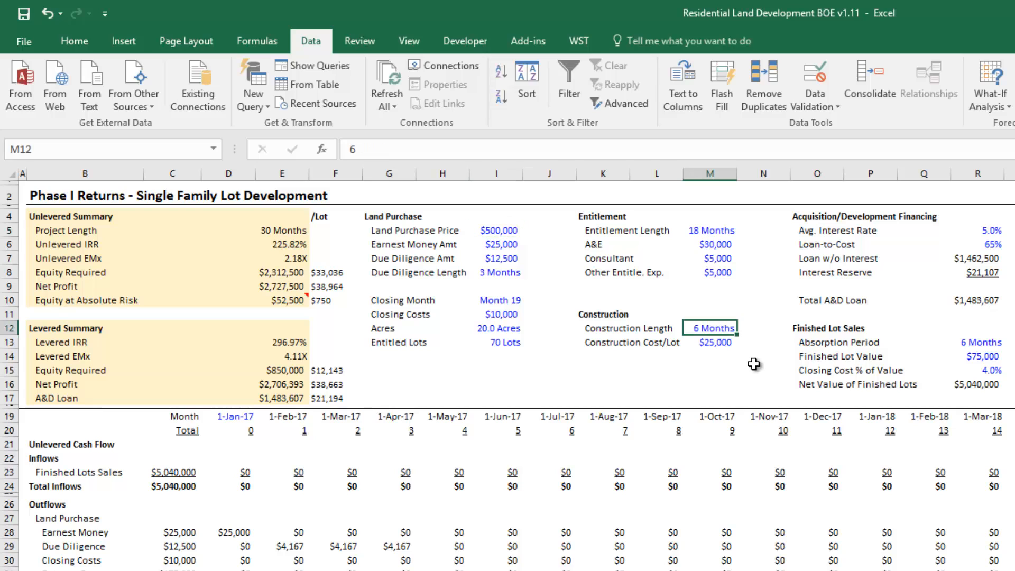
{"action": "left_click", "coordinate": [713, 342]}
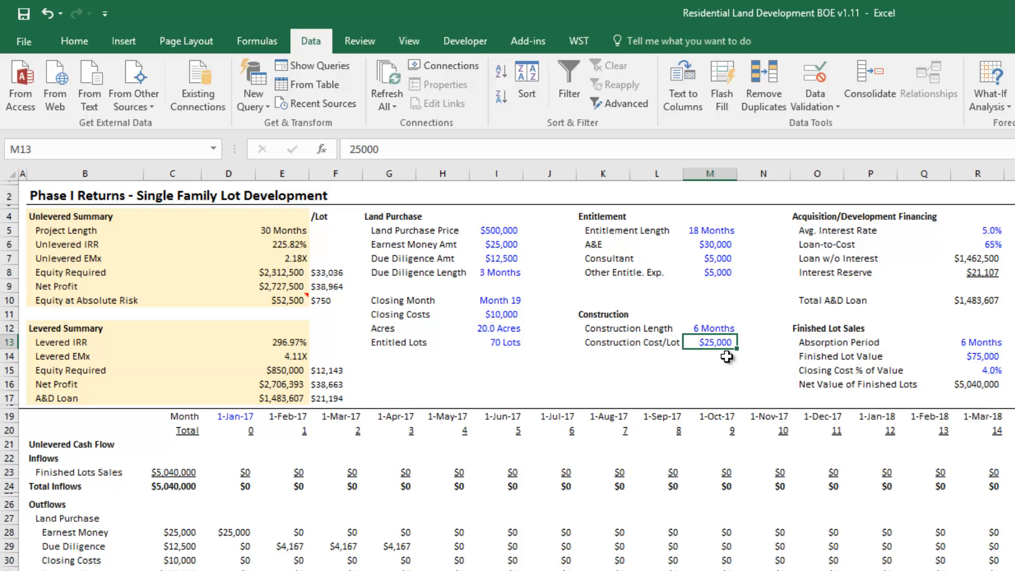
{"action": "mouse_move", "coordinate": [833, 340]}
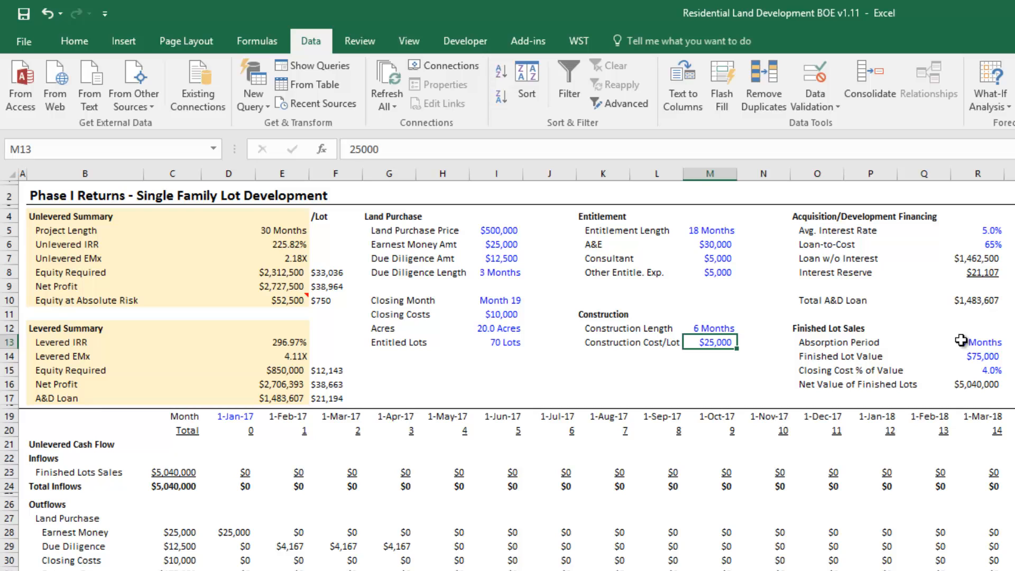
{"action": "left_click", "coordinate": [975, 342]}
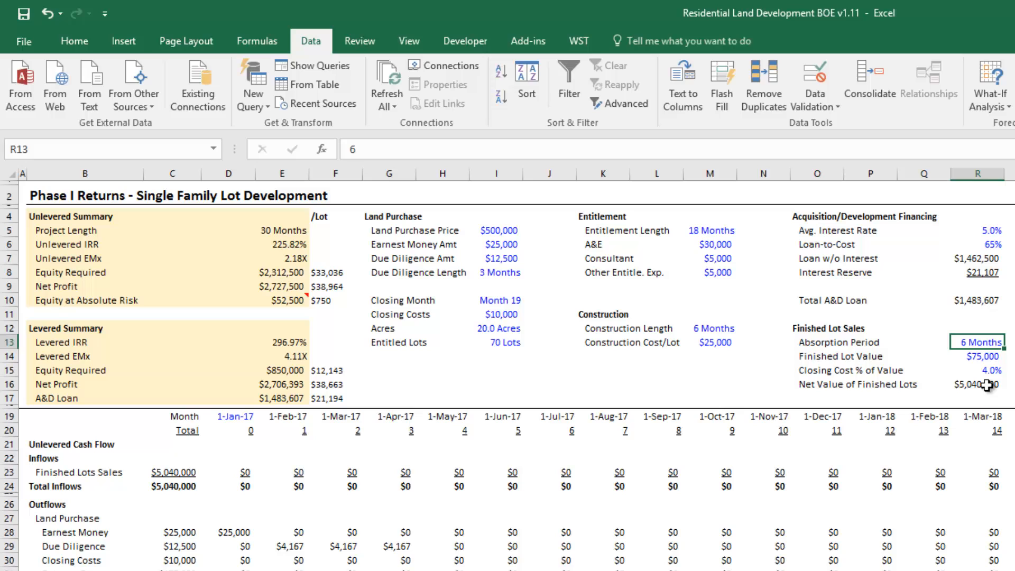
{"action": "mouse_move", "coordinate": [983, 377]}
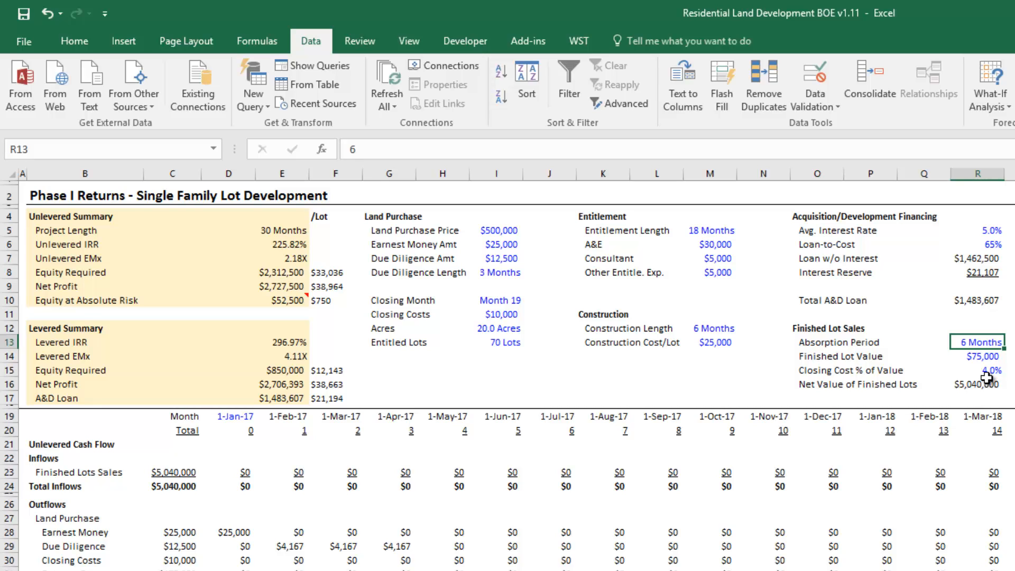
{"action": "left_click", "coordinate": [980, 355]}
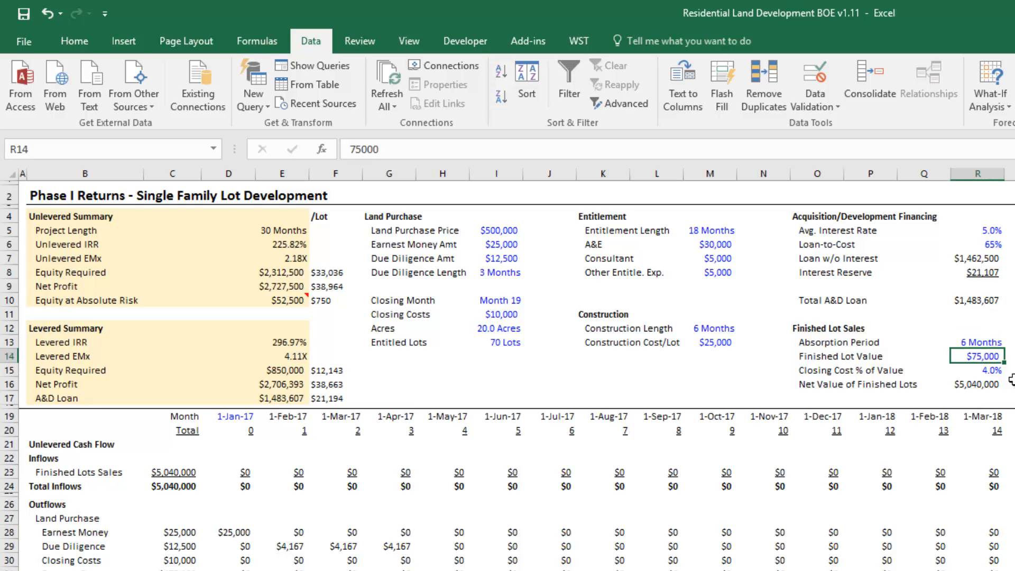
{"action": "left_click", "coordinate": [979, 370]}
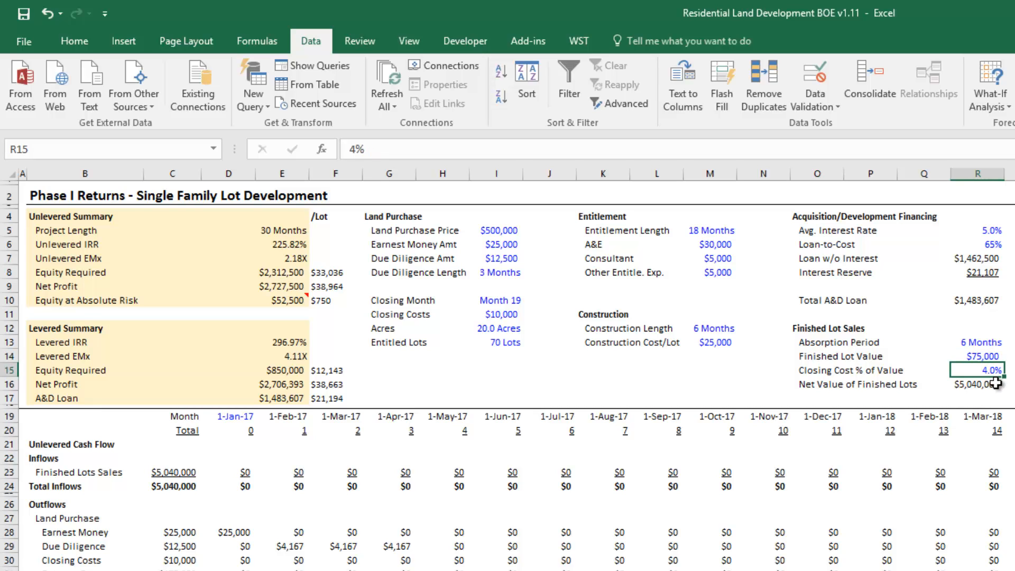
{"action": "left_click", "coordinate": [981, 355]}
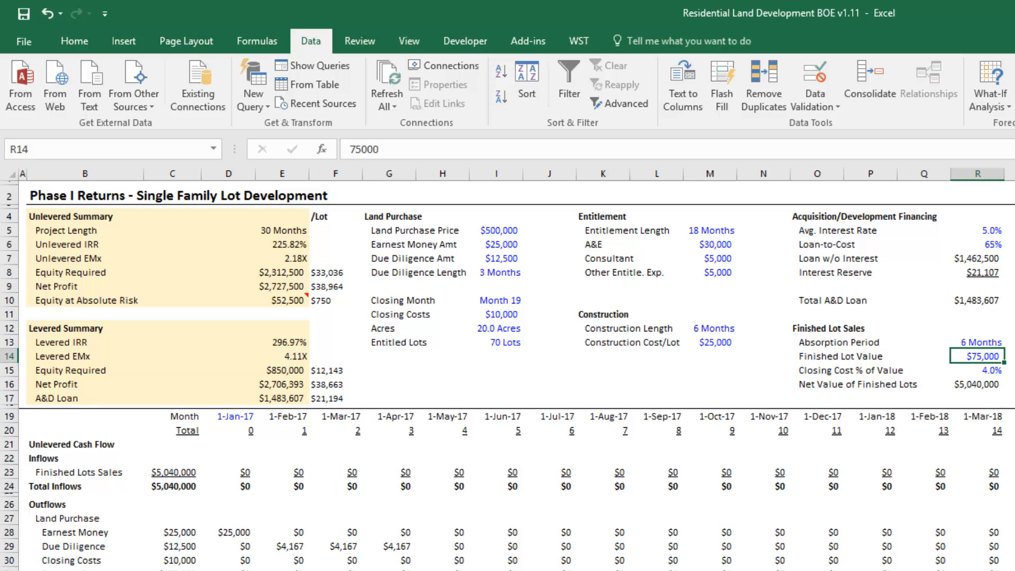
{"action": "mouse_move", "coordinate": [816, 221]}
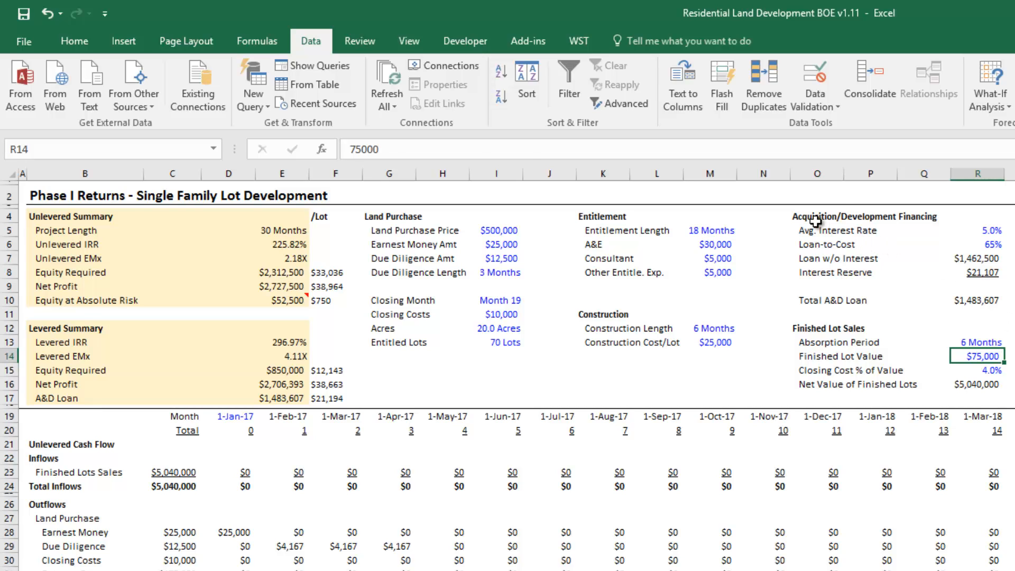
{"action": "left_click", "coordinate": [816, 215]}
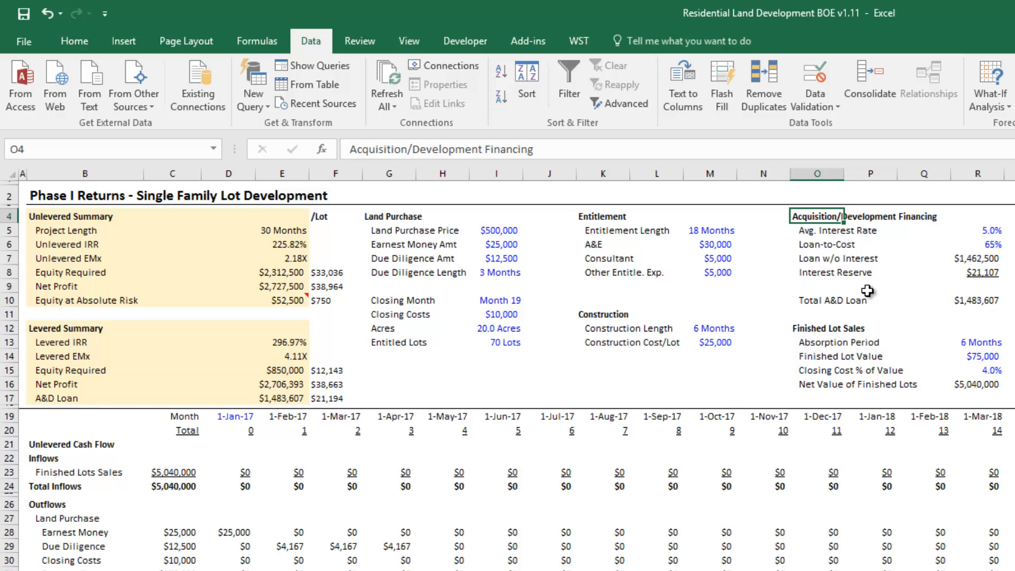
{"action": "left_click", "coordinate": [982, 244]}
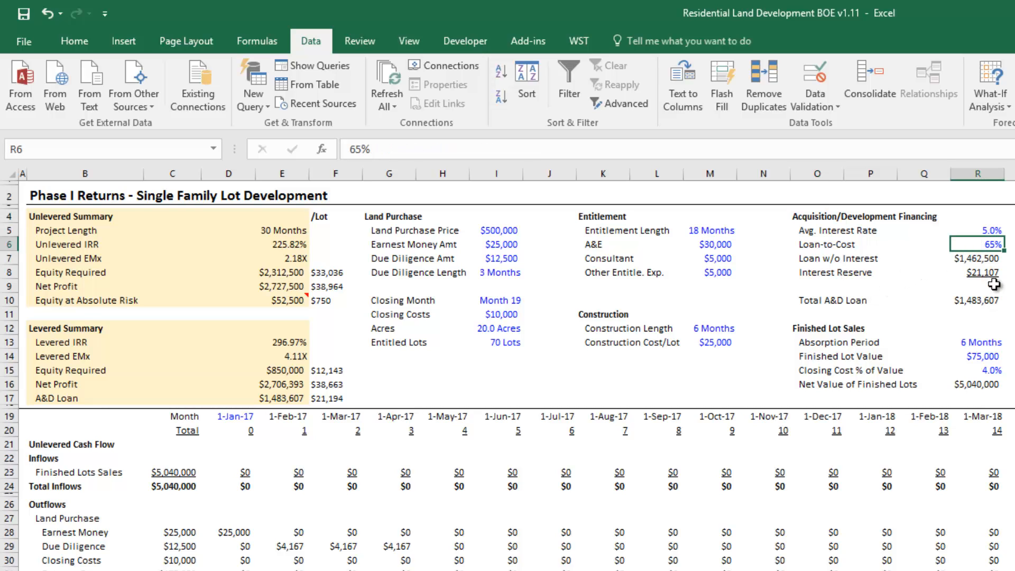
{"action": "mouse_move", "coordinate": [888, 305]}
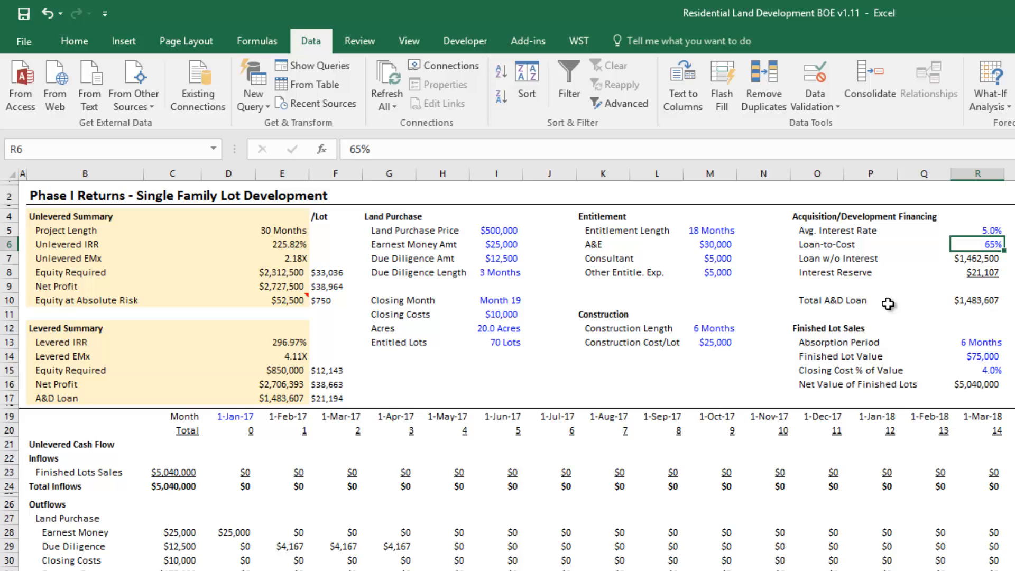
{"action": "mouse_move", "coordinate": [983, 232]}
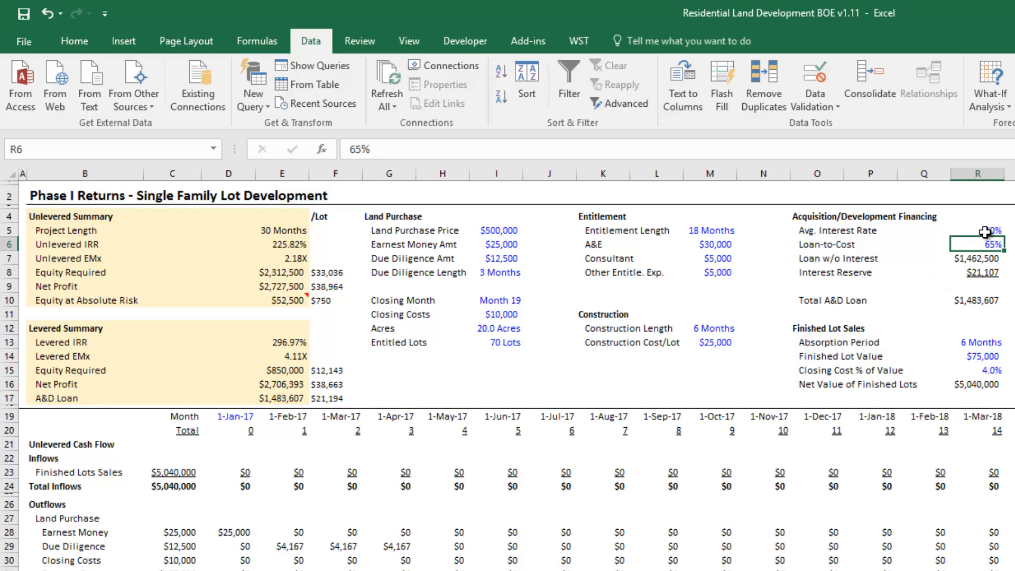
{"action": "left_click", "coordinate": [983, 231]}
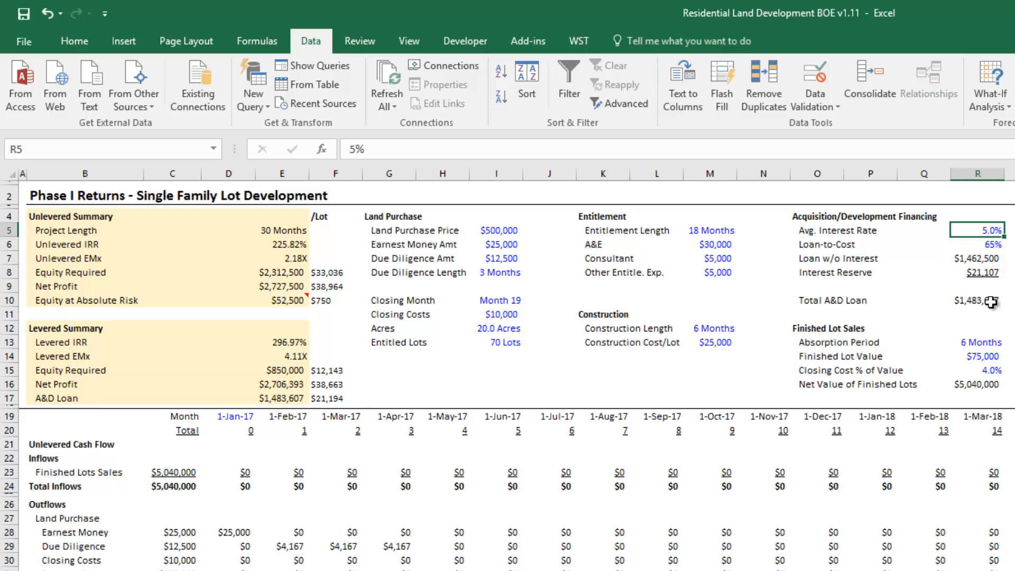
{"action": "mouse_move", "coordinate": [983, 244]}
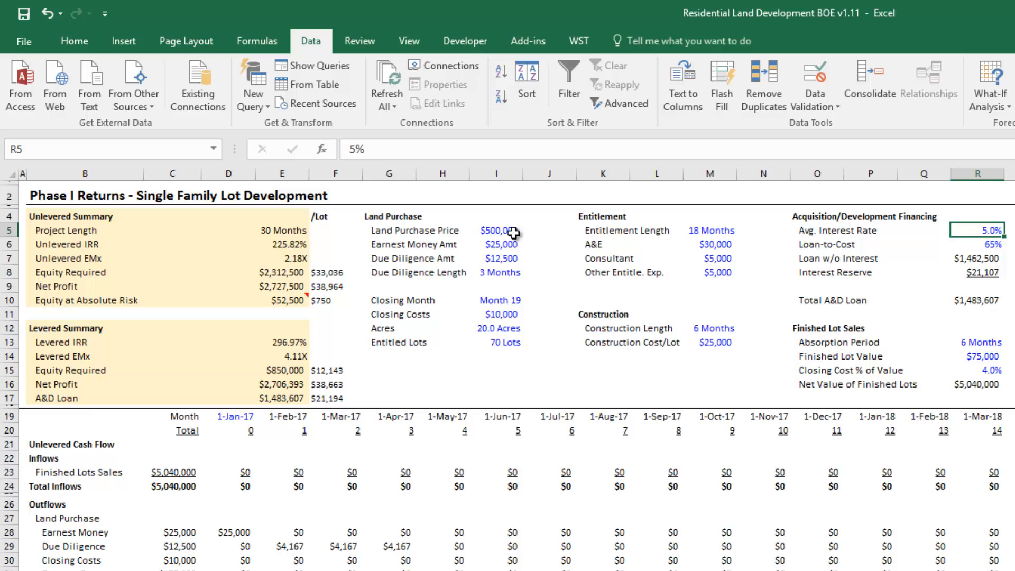
{"action": "left_click", "coordinate": [496, 231]}
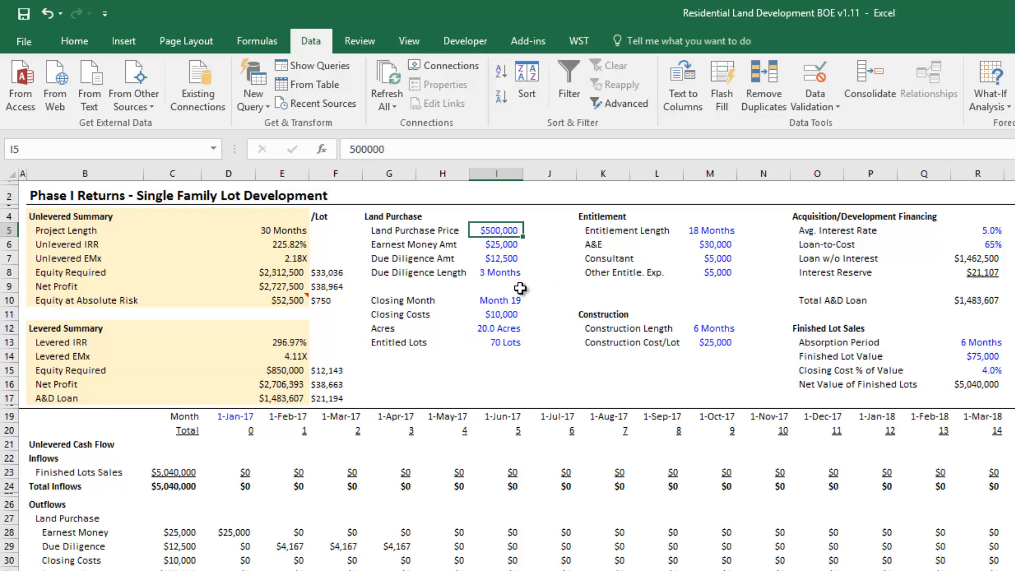
{"action": "mouse_move", "coordinate": [508, 244]}
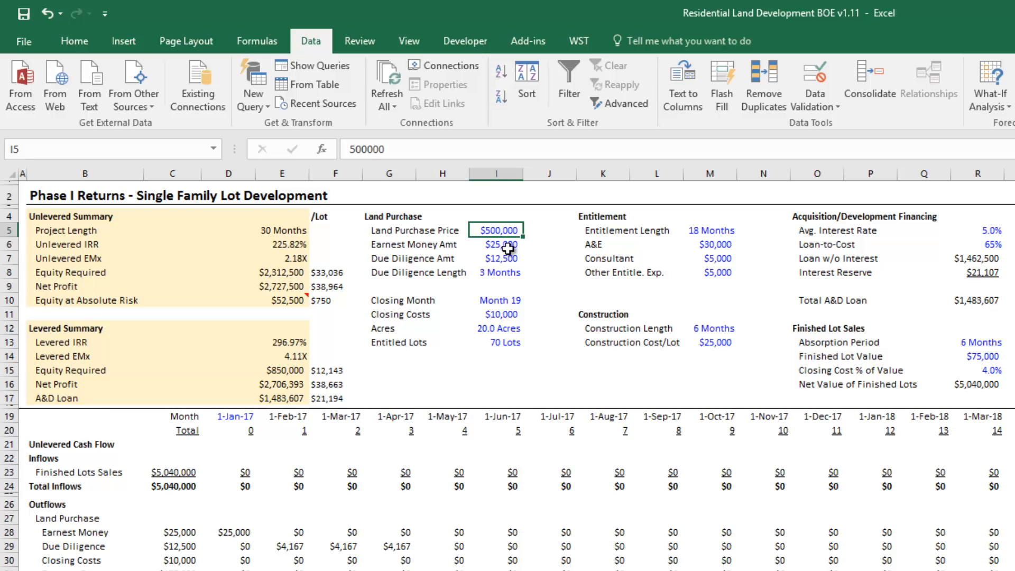
{"action": "left_click", "coordinate": [282, 355]}
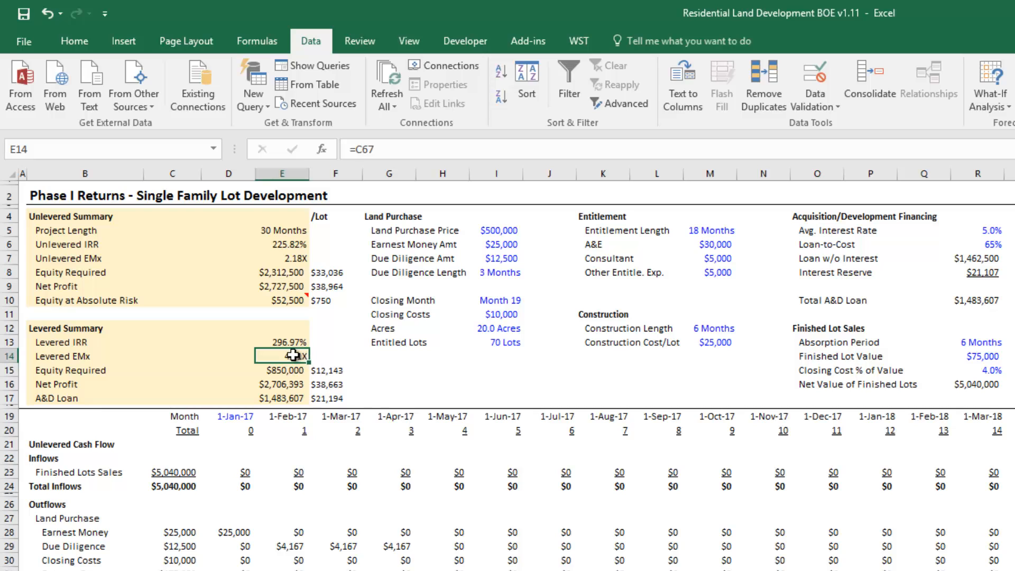
{"action": "mouse_move", "coordinate": [390, 365]}
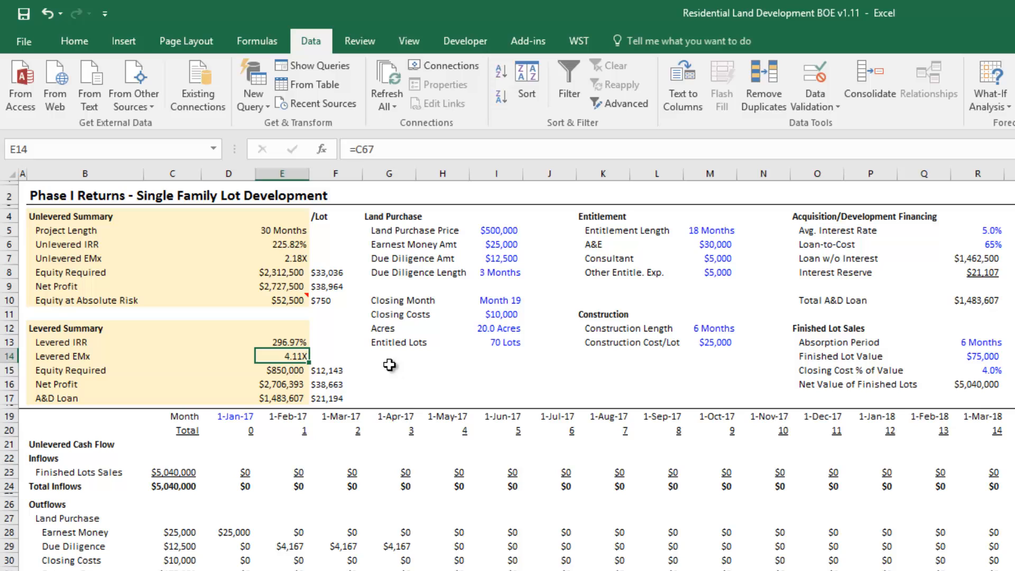
{"action": "mouse_move", "coordinate": [600, 313]}
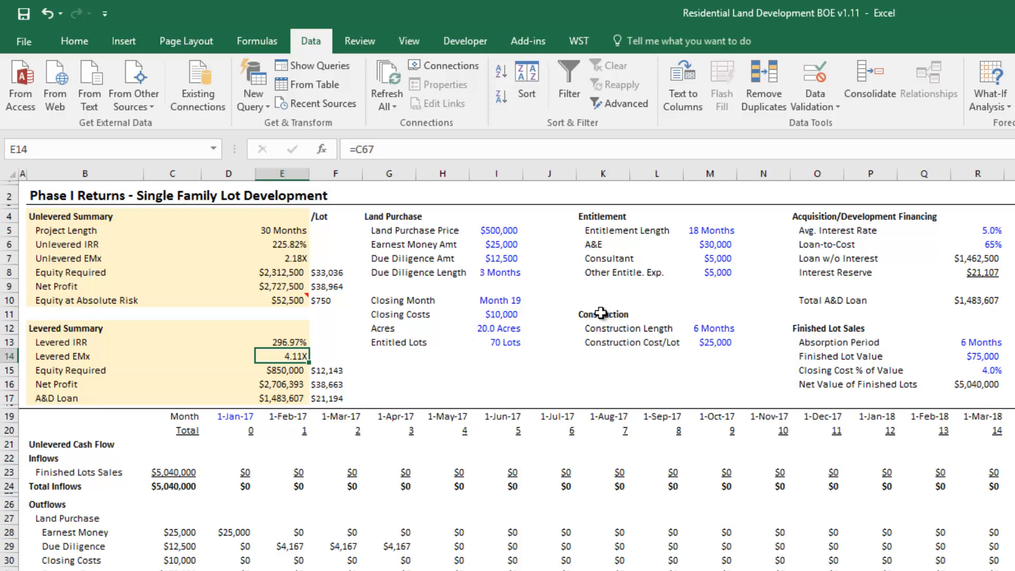
{"action": "mouse_move", "coordinate": [369, 216]}
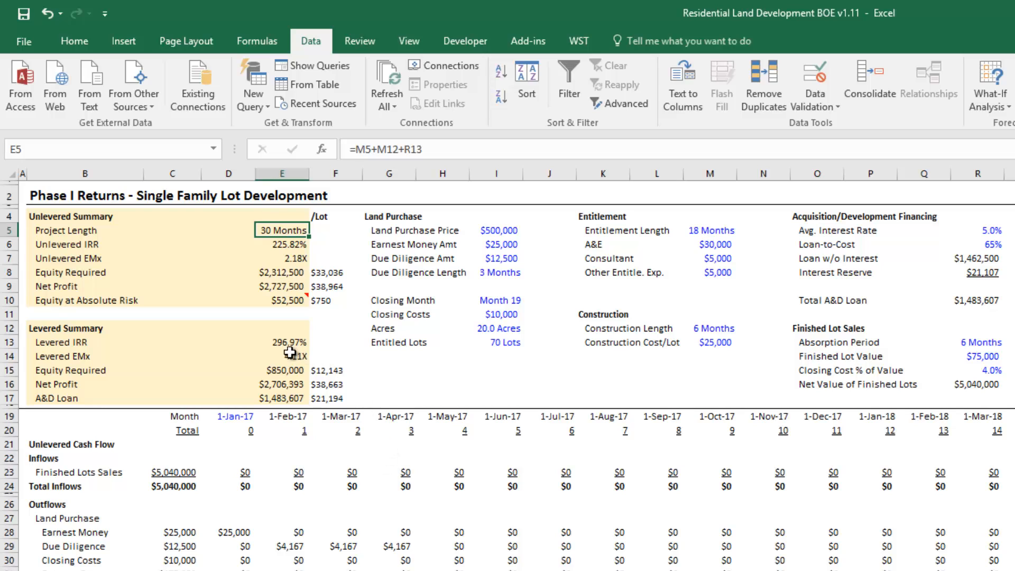
{"action": "left_click", "coordinate": [282, 355]}
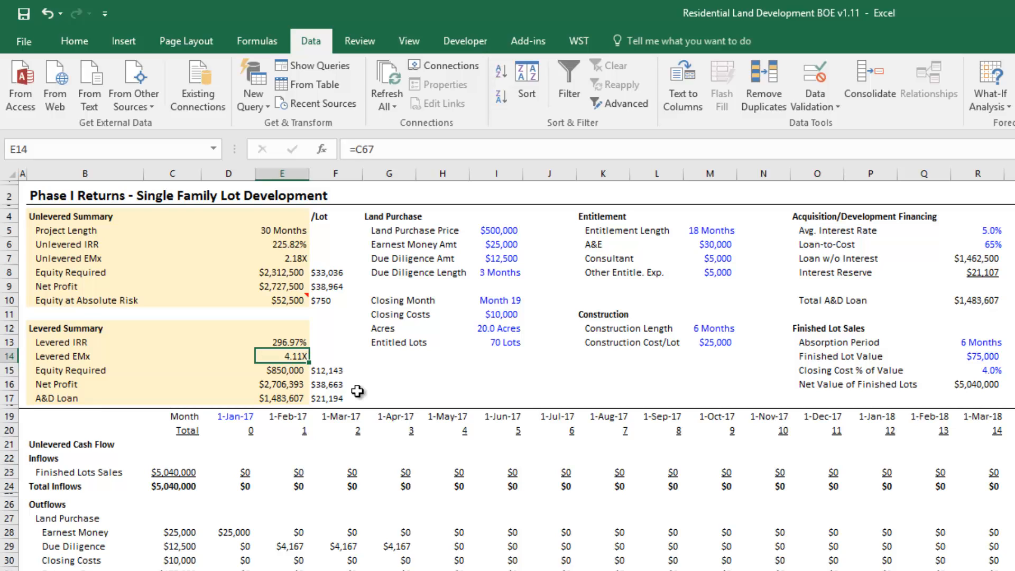
{"action": "left_click", "coordinate": [280, 341]}
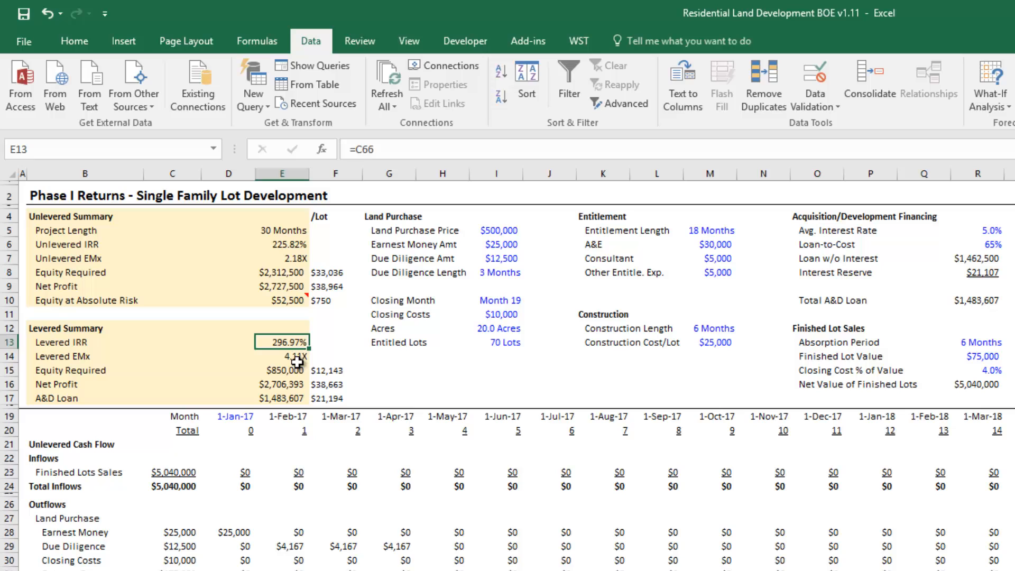
{"action": "mouse_move", "coordinate": [292, 380]}
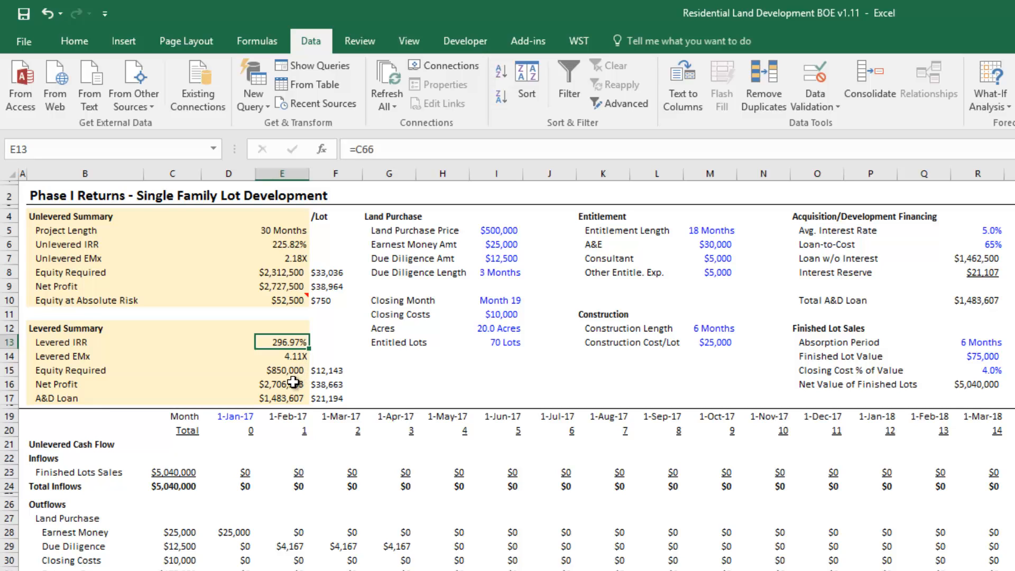
{"action": "left_click", "coordinate": [282, 383]}
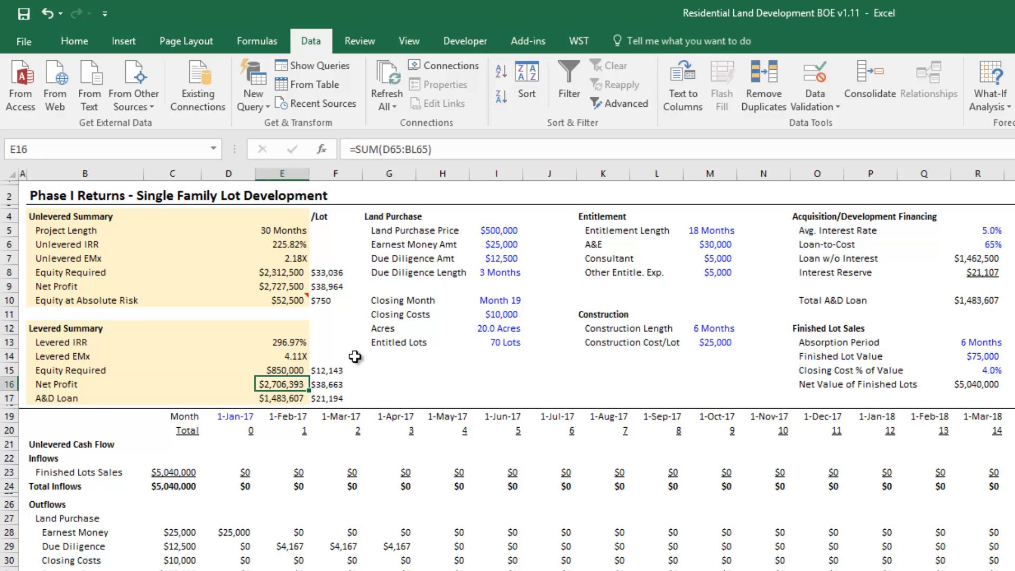
{"action": "mouse_move", "coordinate": [354, 357]}
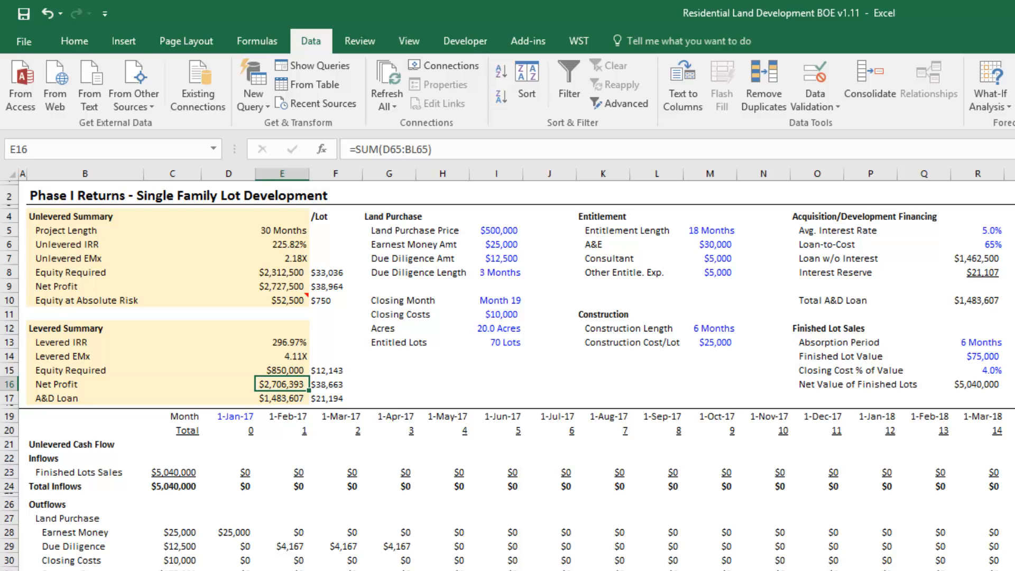
{"action": "mouse_move", "coordinate": [375, 417]}
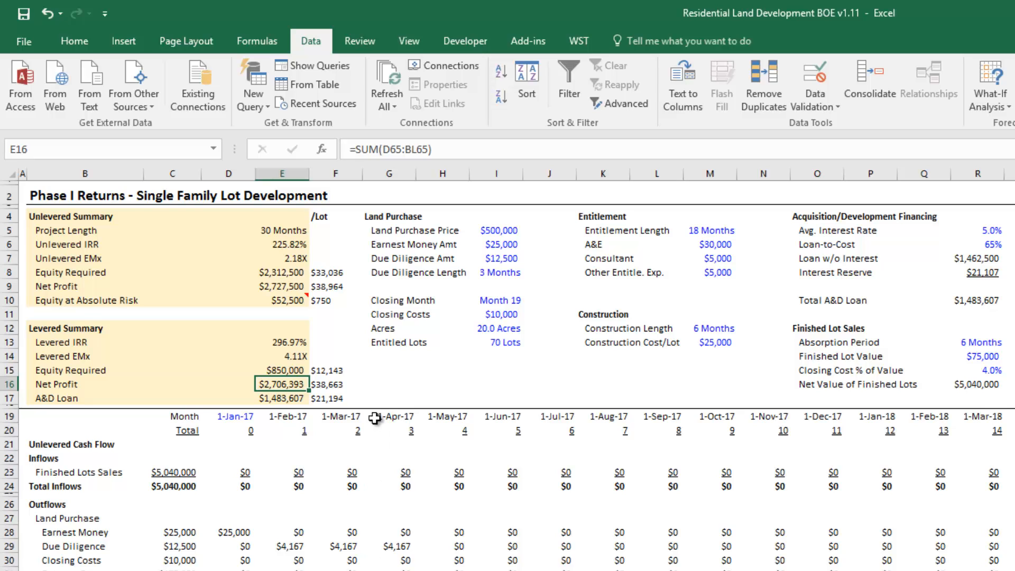
{"action": "mouse_move", "coordinate": [277, 361]}
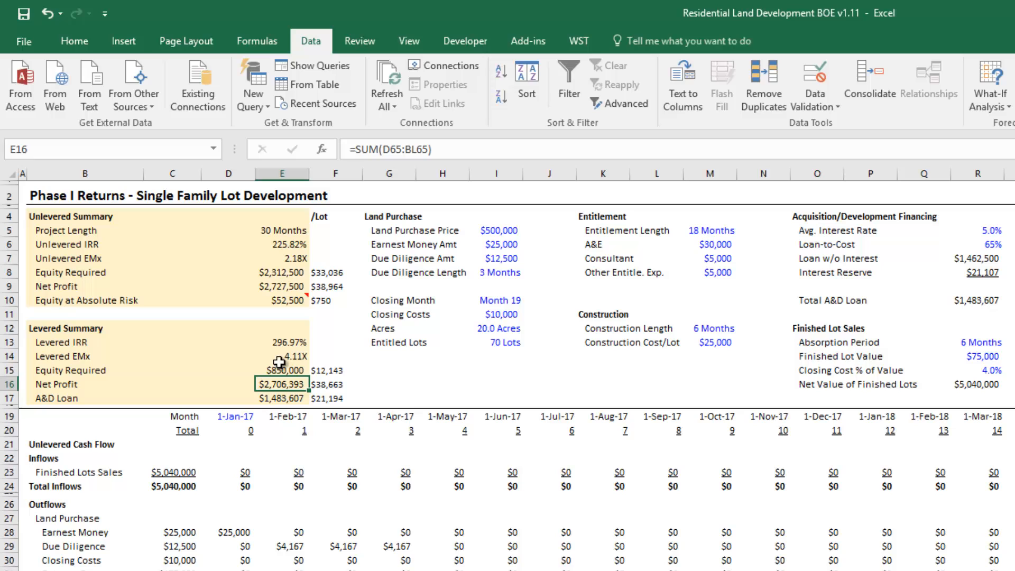
{"action": "mouse_move", "coordinate": [329, 360]}
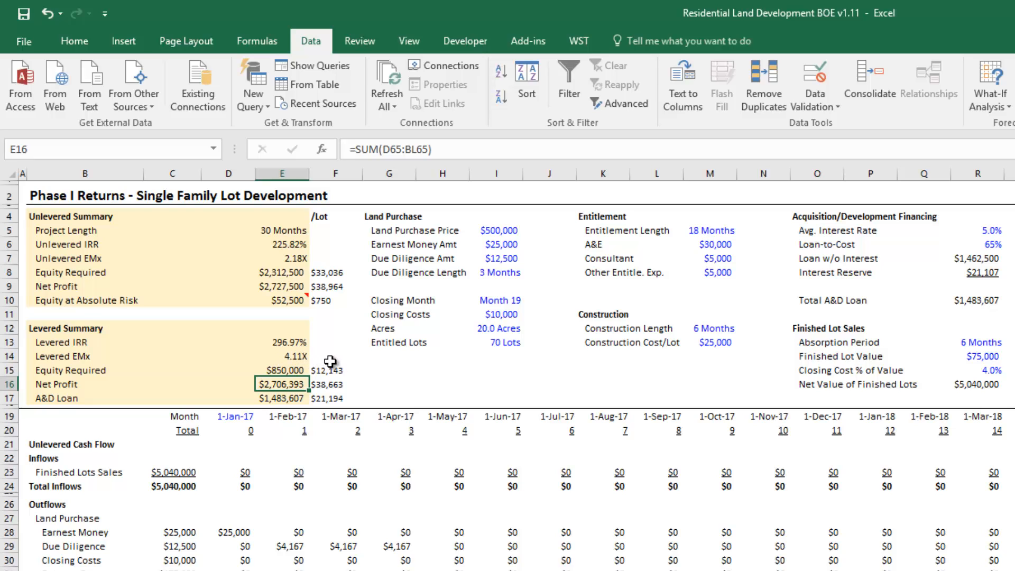
{"action": "left_click", "coordinate": [280, 356]}
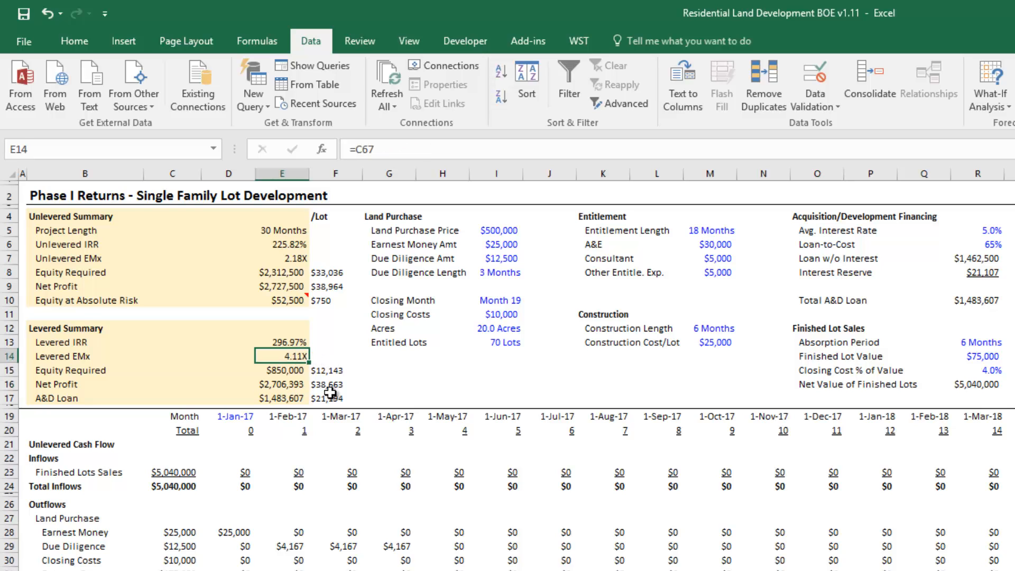
{"action": "mouse_move", "coordinate": [330, 395]}
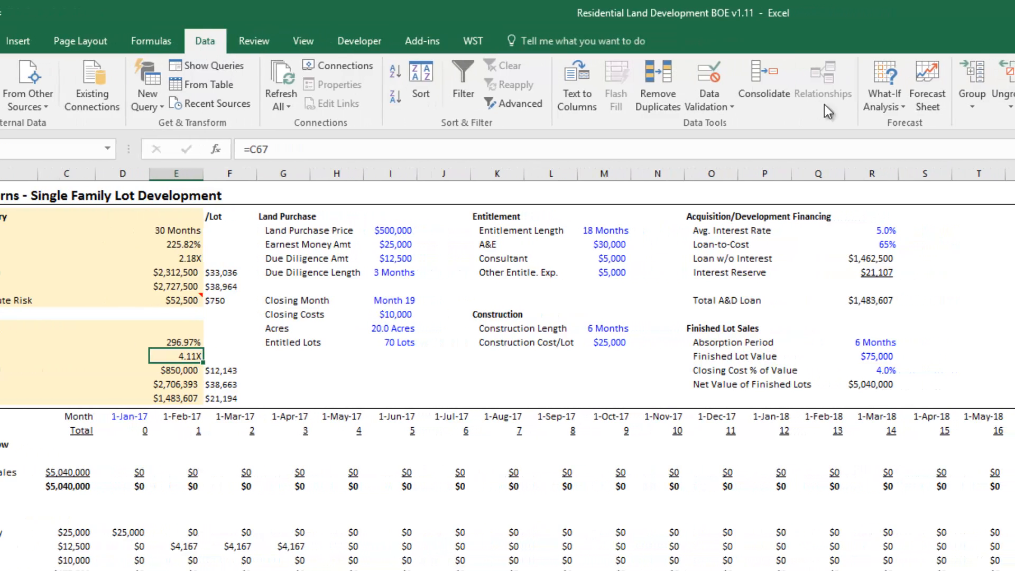
{"action": "mouse_move", "coordinate": [882, 90]}
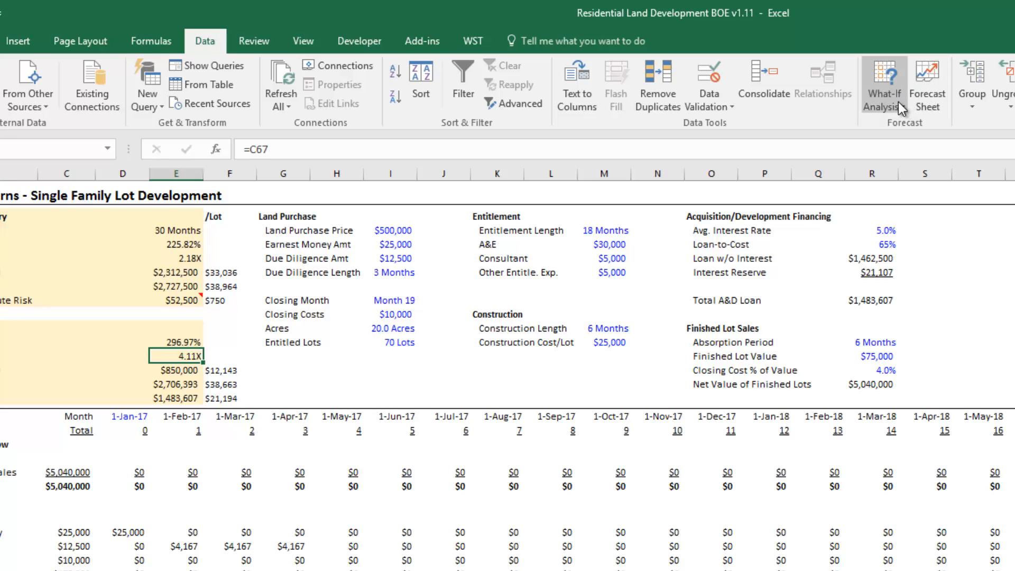
Open Goal Seek from What-If Analysis with E14 (4.11X multiple) selected
{"action": "left_click", "coordinate": [884, 84]}
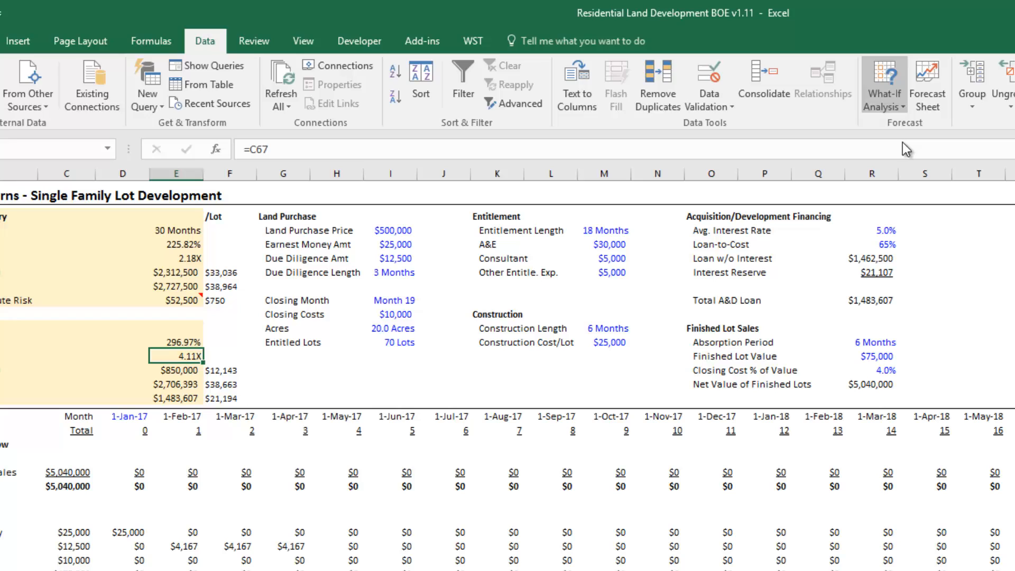
{"action": "left_click", "coordinate": [882, 85]}
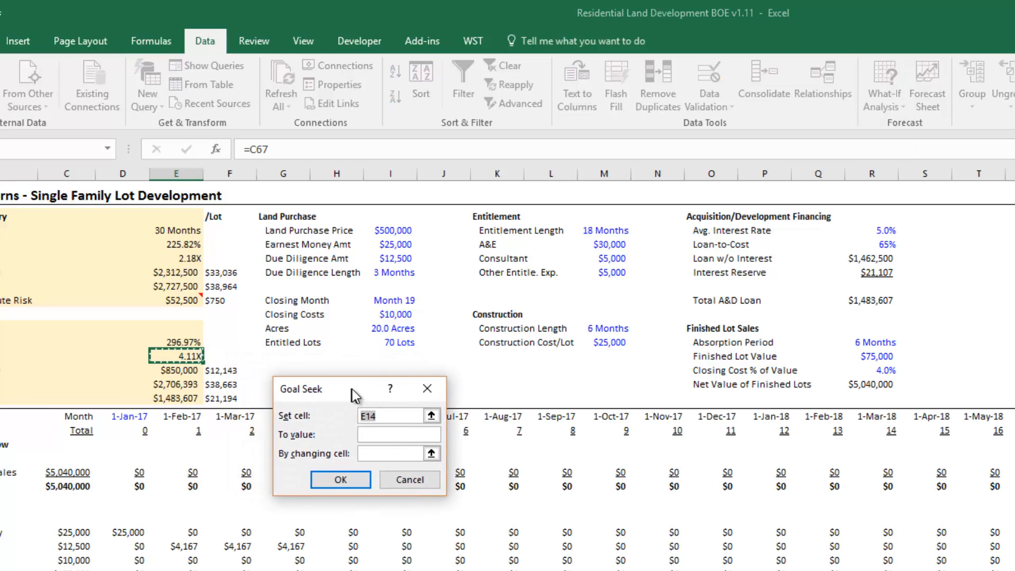
Goal Seek E14 to 3 by changing land price I5, accepting about $951,494
{"action": "left_click_drag", "start_coordinate": [352, 389], "coordinate": [323, 372]}
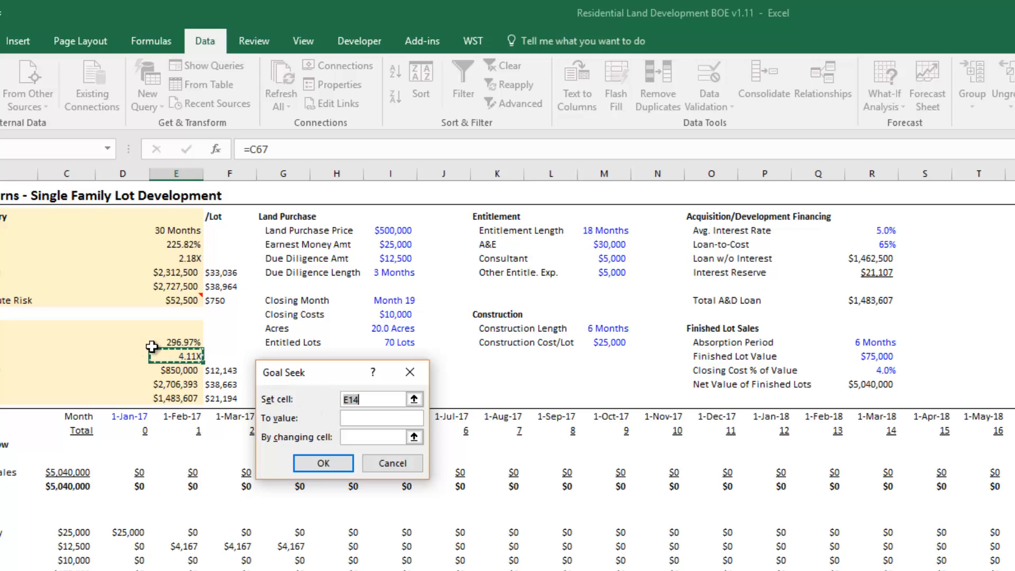
{"action": "mouse_move", "coordinate": [378, 348]}
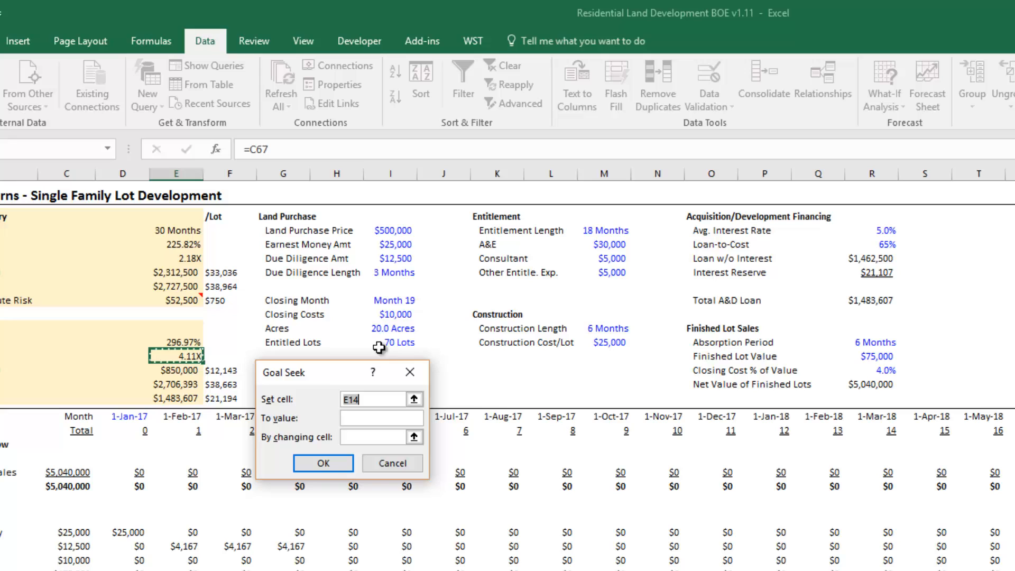
{"action": "mouse_move", "coordinate": [291, 407]}
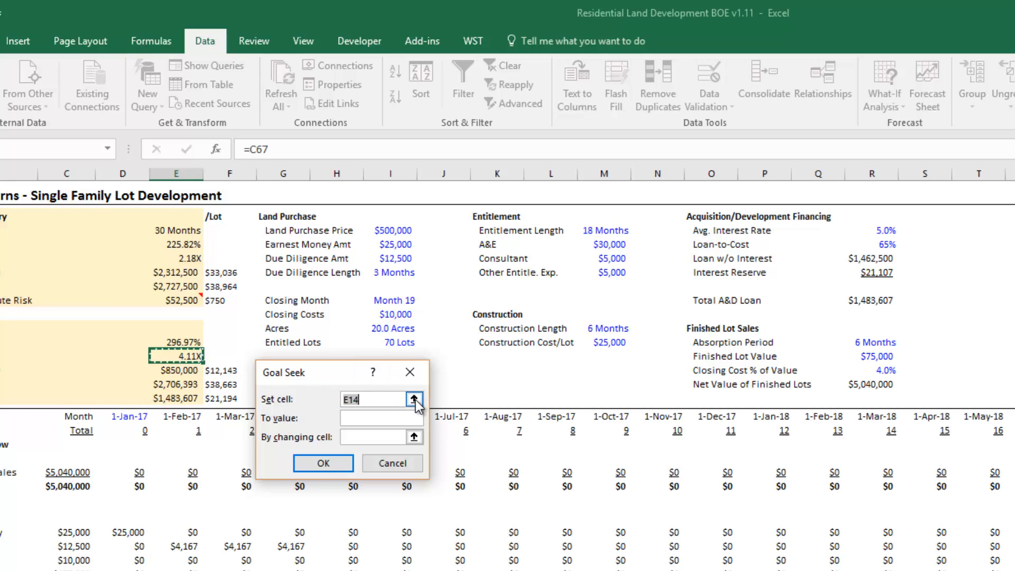
{"action": "left_click", "coordinate": [415, 399]}
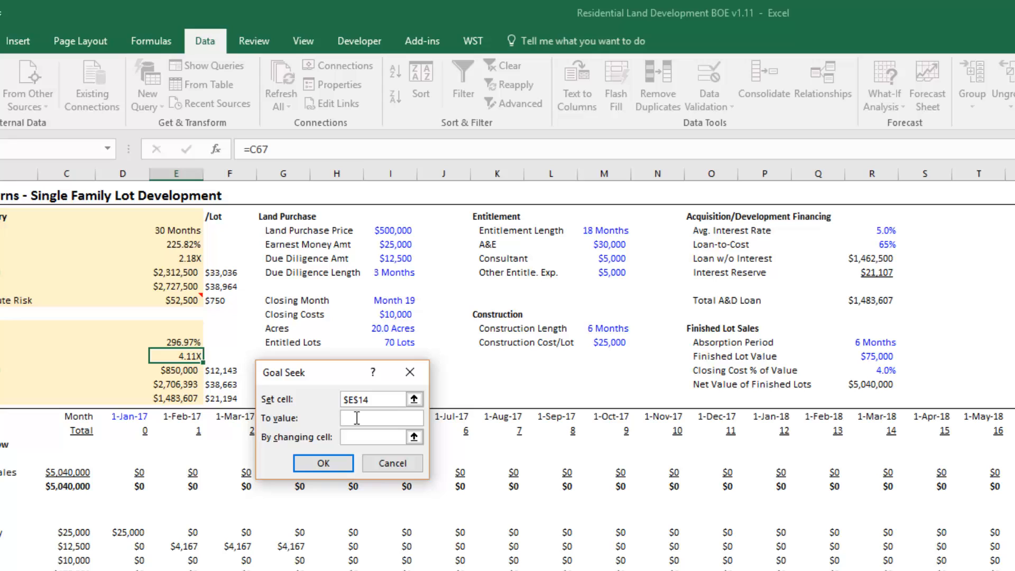
{"action": "type", "text": "3"}
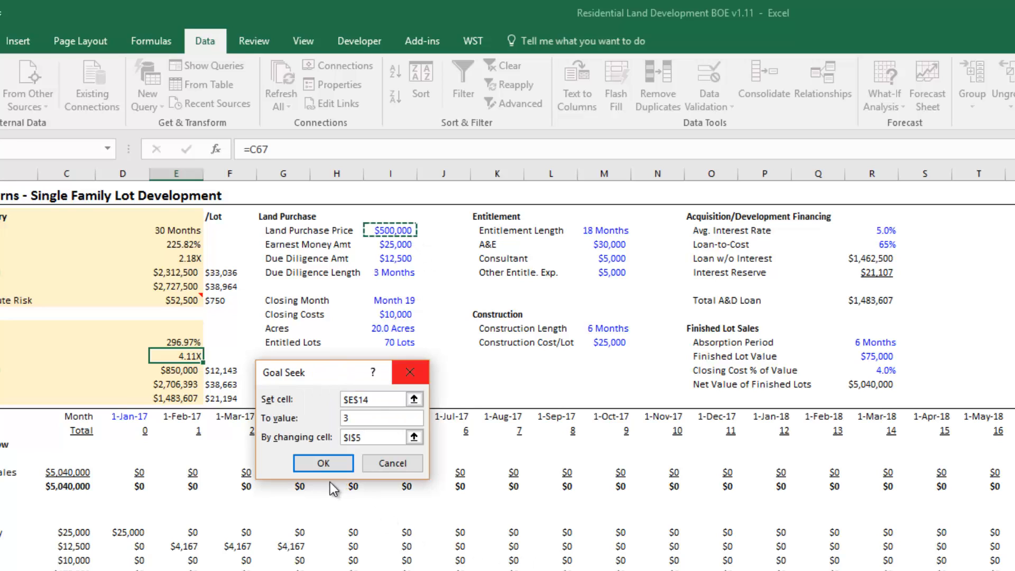
{"action": "left_click", "coordinate": [322, 463]}
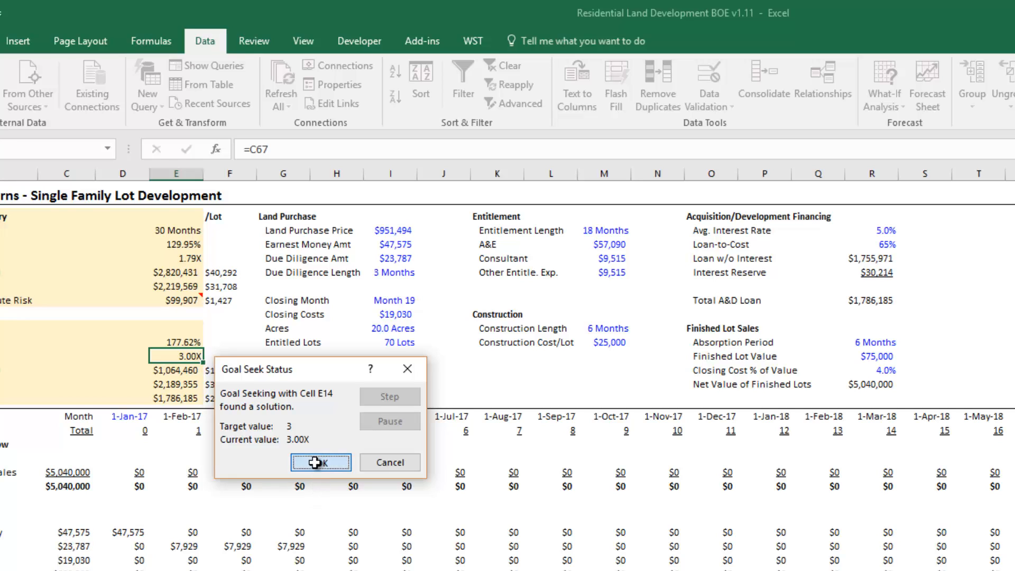
{"action": "left_click", "coordinate": [319, 462]}
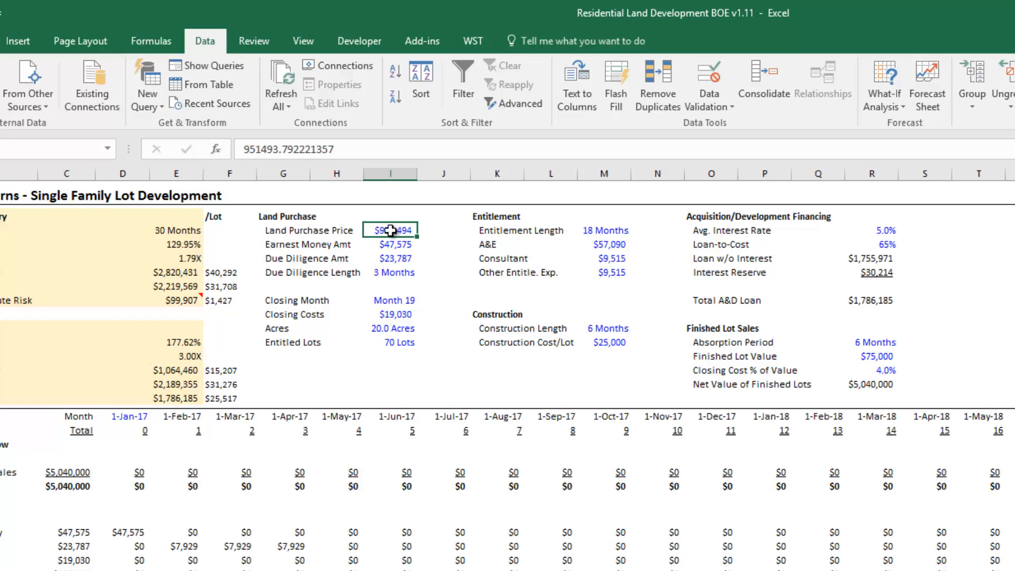